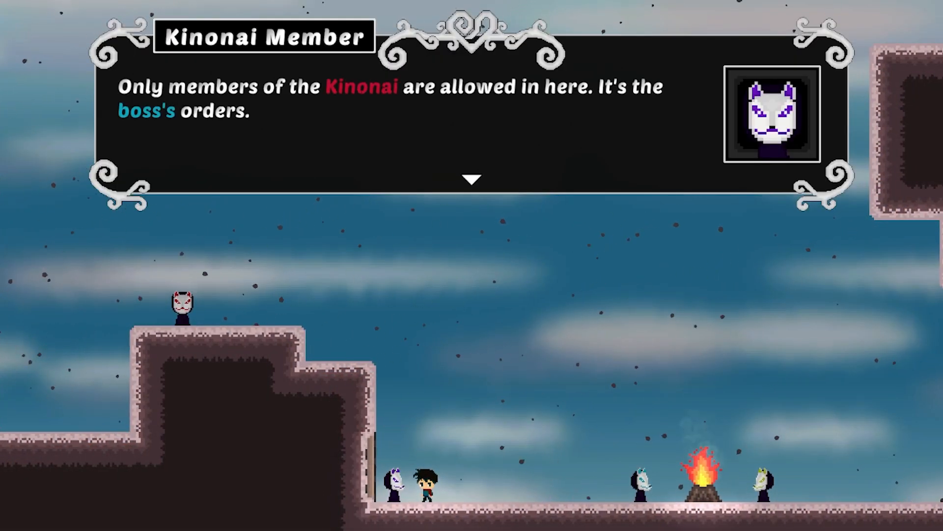
# - Answer the masked guard's password question with p@ssword1, close the dialogue, and walk into the hall
pyautogui.click(471, 179)
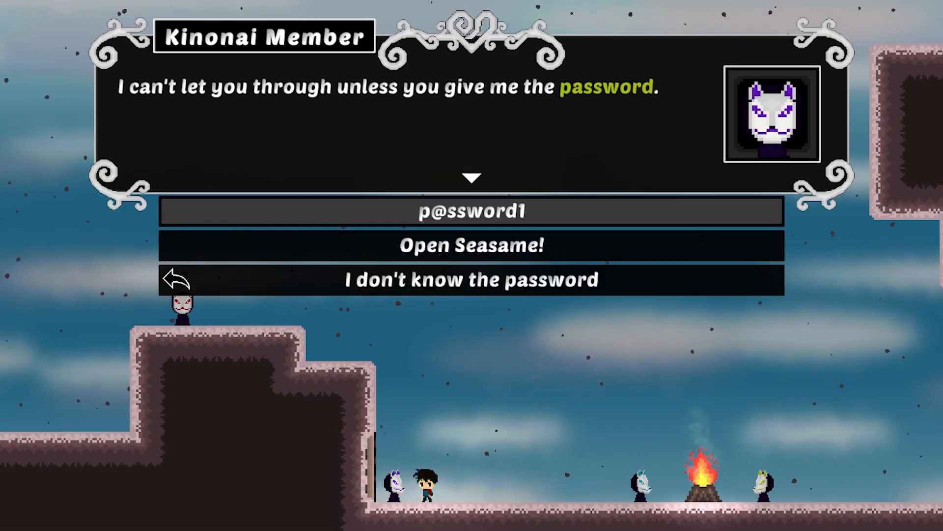
pyautogui.click(472, 211)
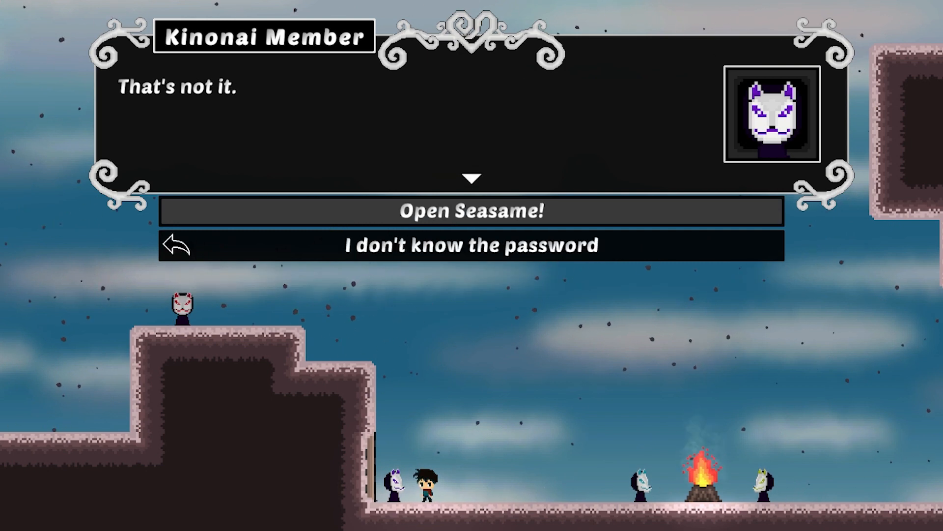
pyautogui.click(472, 211)
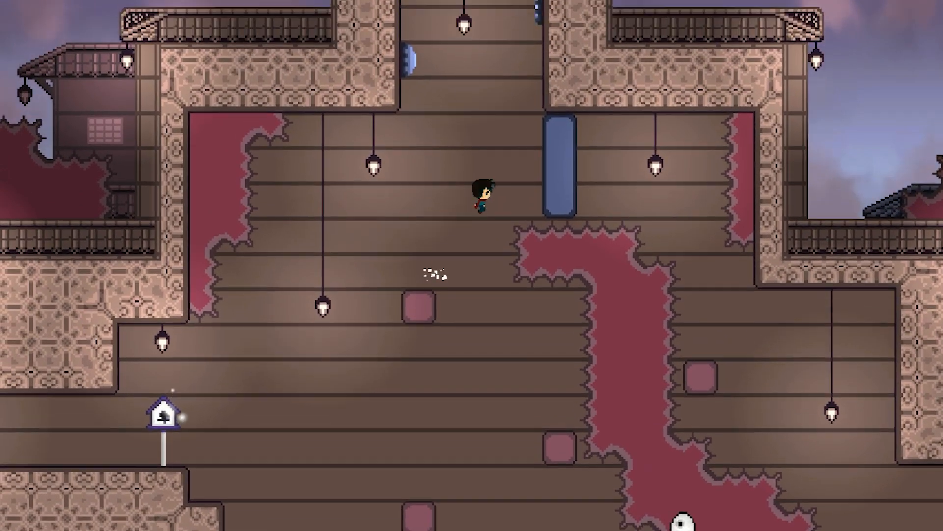
pyautogui.press('up')
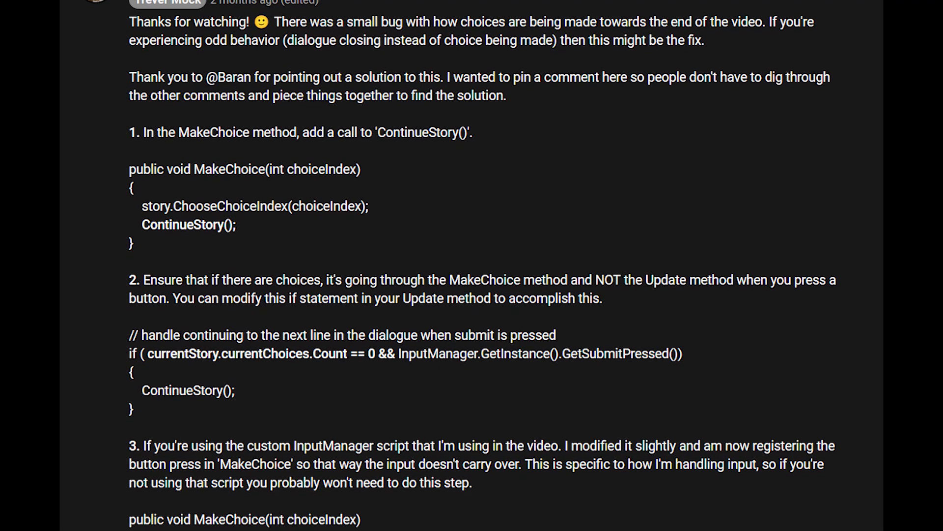
pyautogui.scroll(-3)
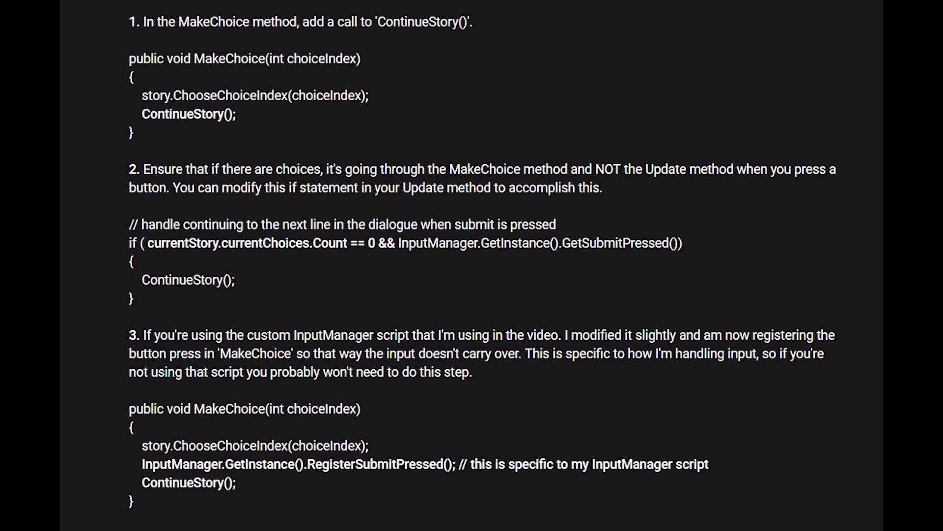
pyautogui.scroll(-3)
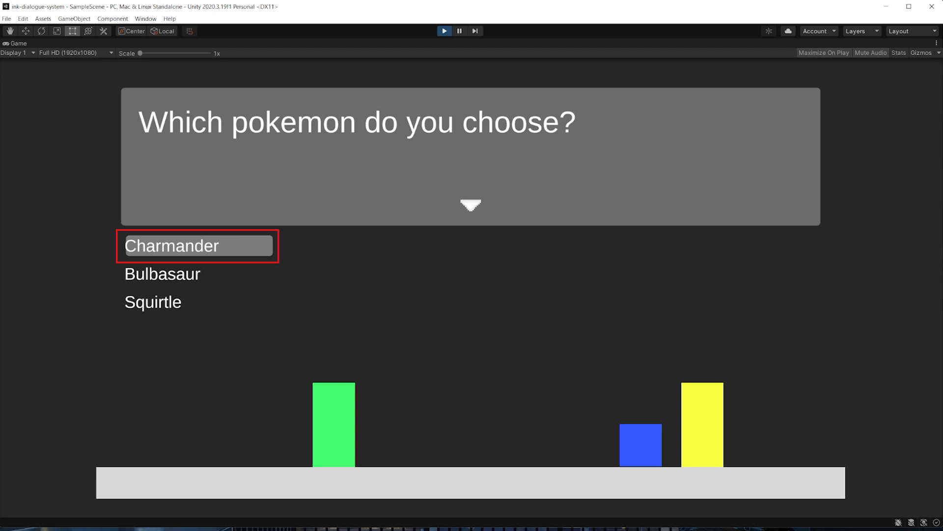
pyautogui.click(196, 245)
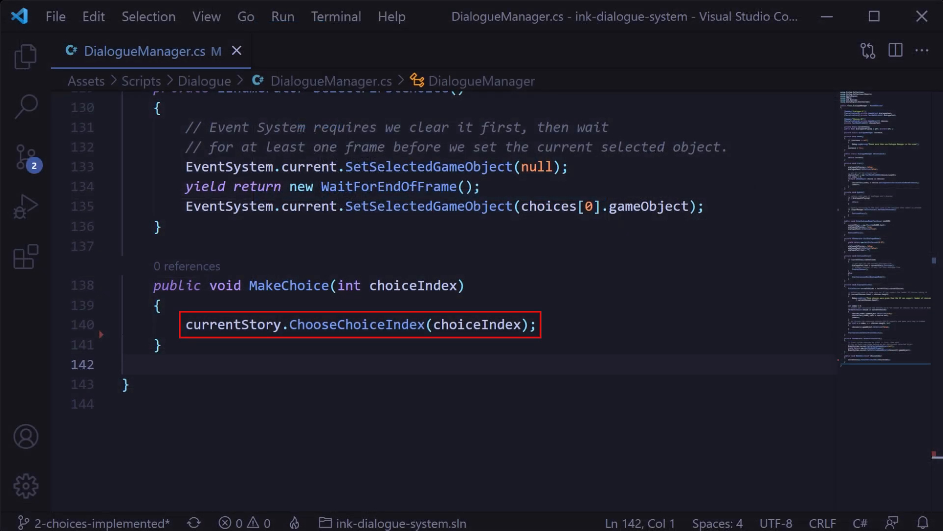
pyautogui.scroll(3)
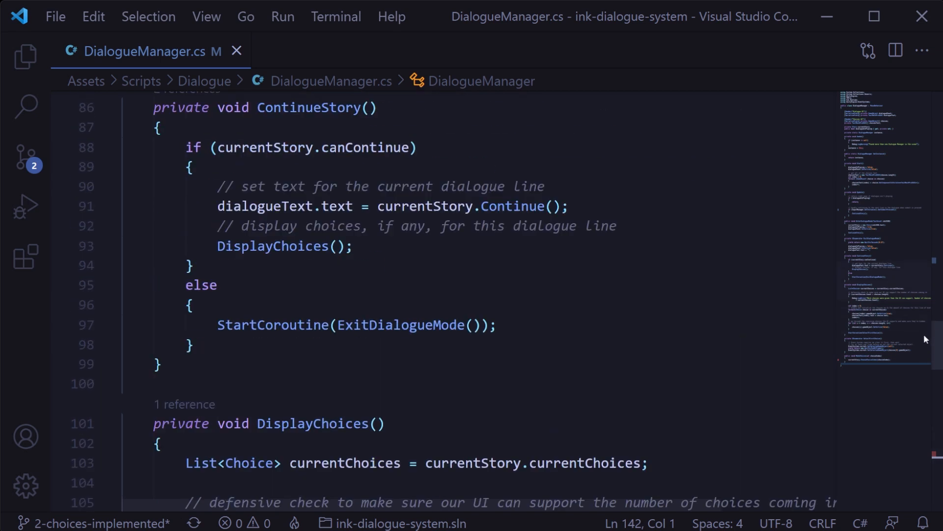
pyautogui.scroll(3)
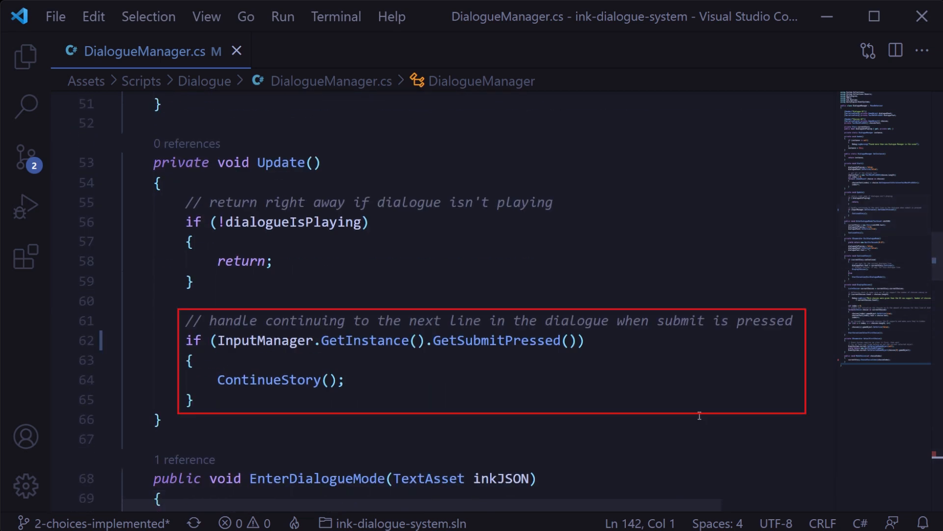
pyautogui.moveTo(491, 449)
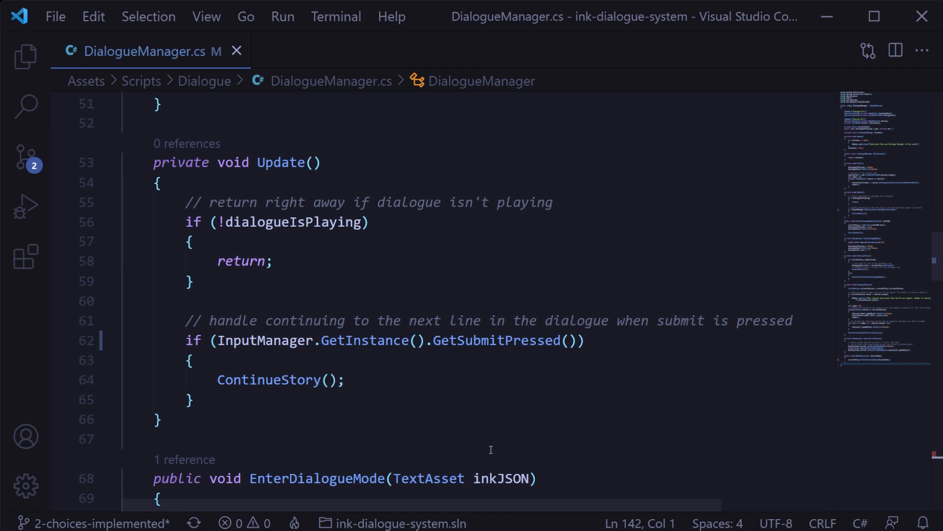
pyautogui.moveTo(378, 436)
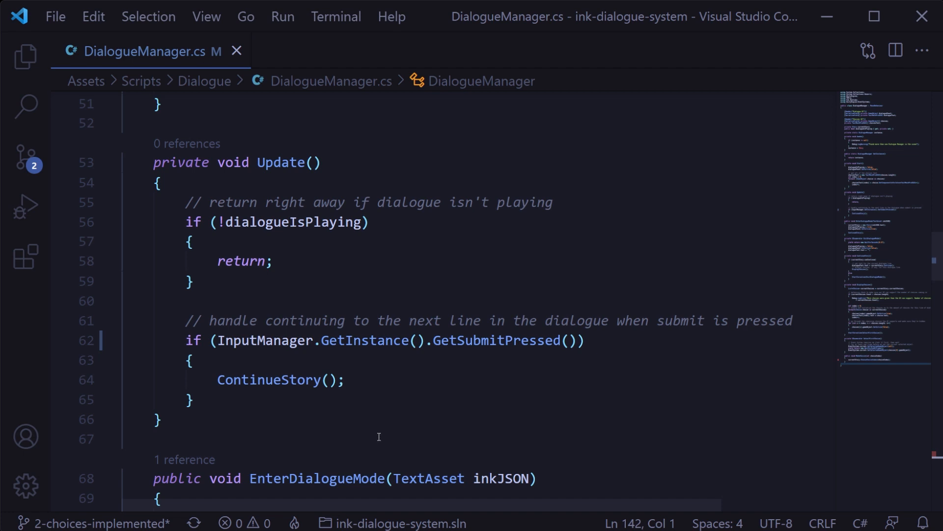
pyautogui.moveTo(383, 395)
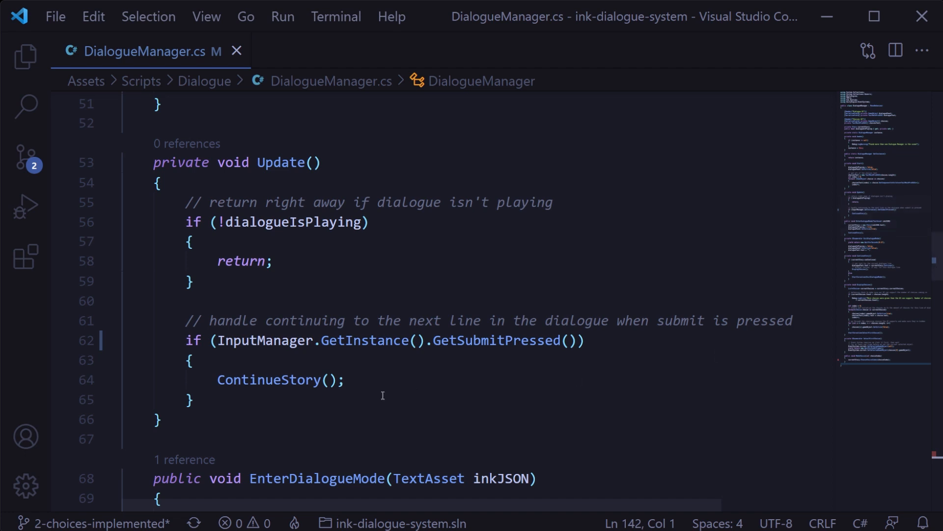
pyautogui.scroll(-3)
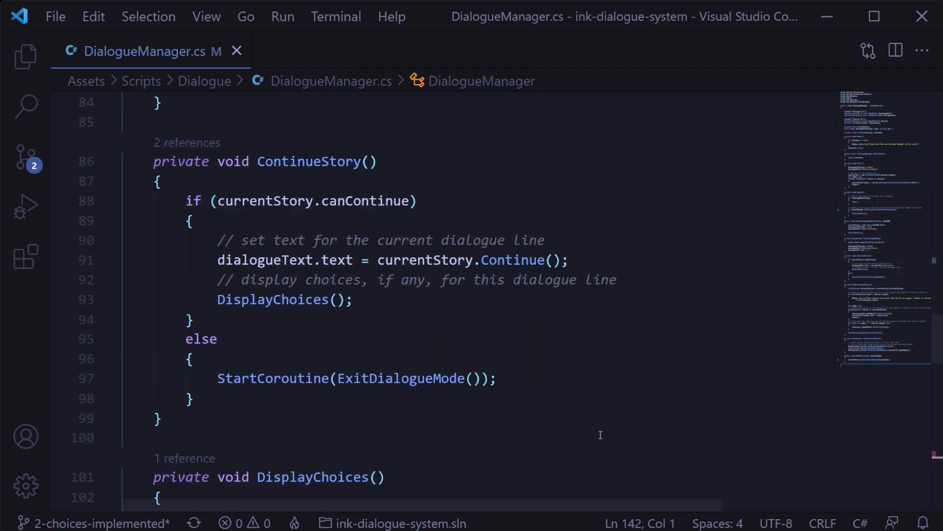
pyautogui.moveTo(577, 437)
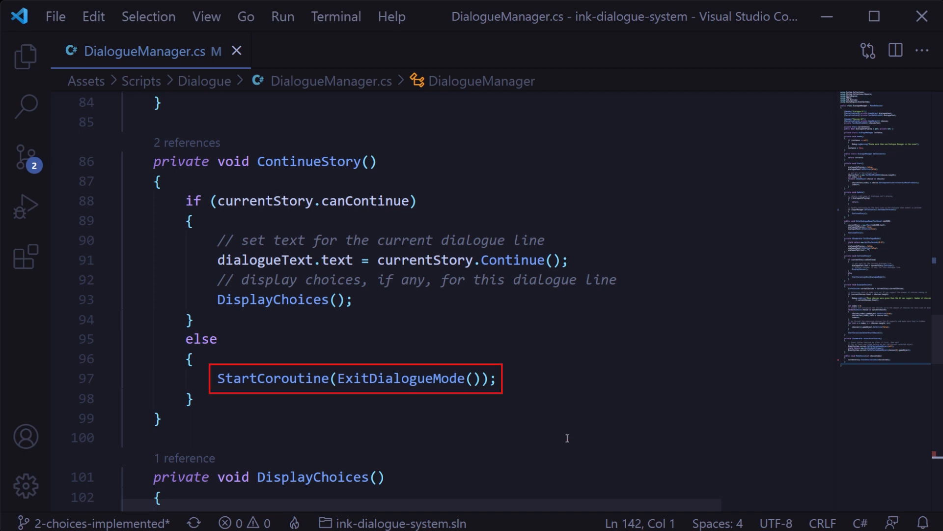
pyautogui.scroll(3)
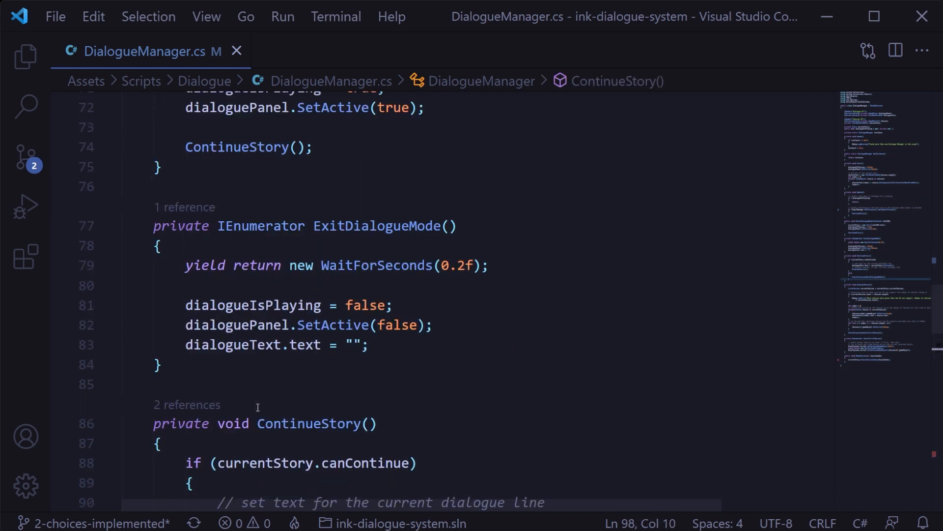
pyautogui.scroll(3)
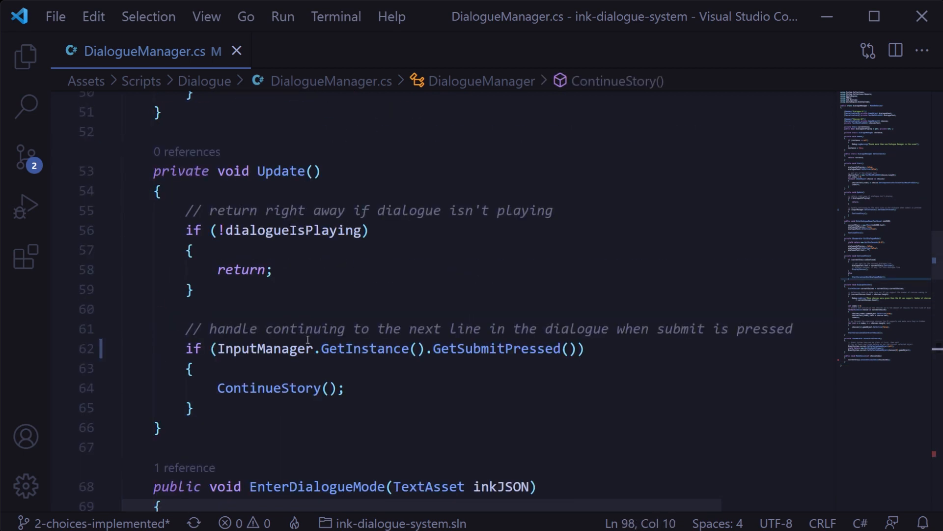
pyautogui.click(217, 348)
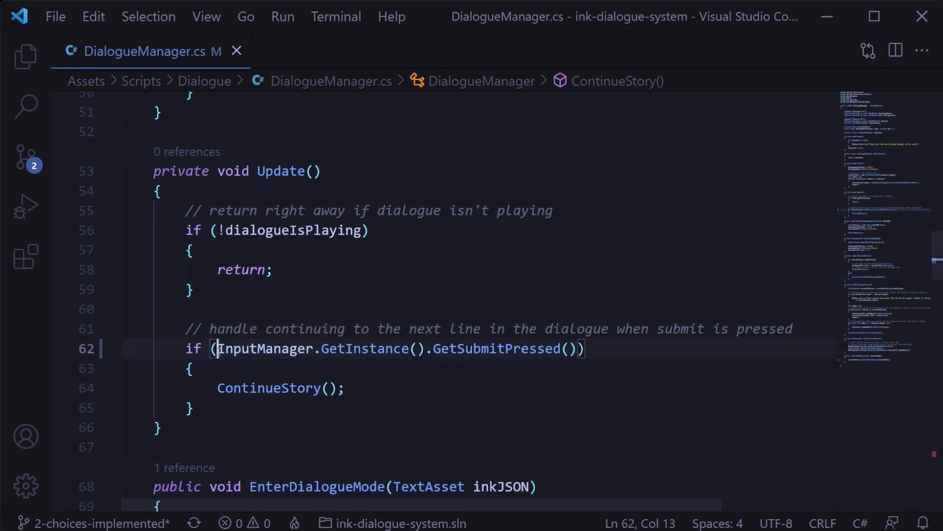
# - In MakeChoice, add a commented InputManager RegisterSubmitPressed call and ContinueStory after ChooseChoiceIndex
pyautogui.write('currentStory.ChooseChoiceIndex(choiceIndex);')
pyautogui.write('ContinueStory();')
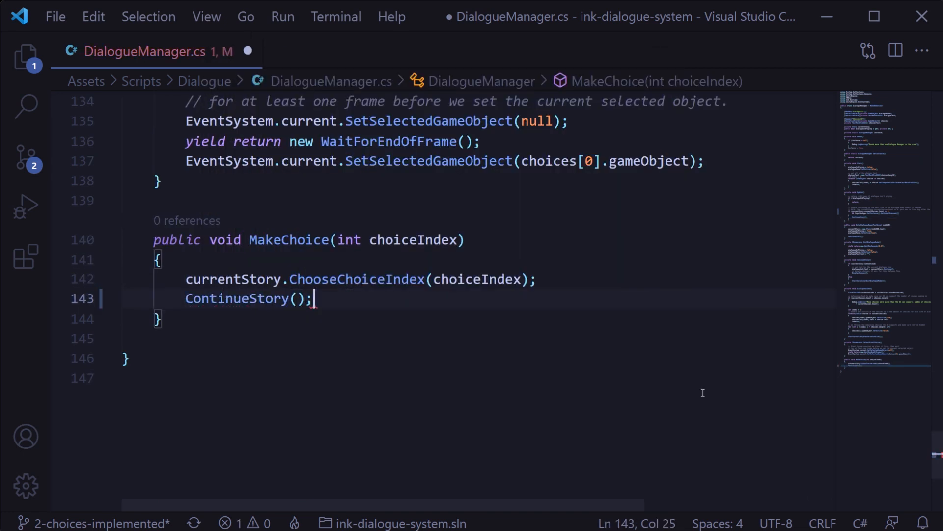
pyautogui.write('InputManager.GetInstance().RegisterSubmitPressed(); //')
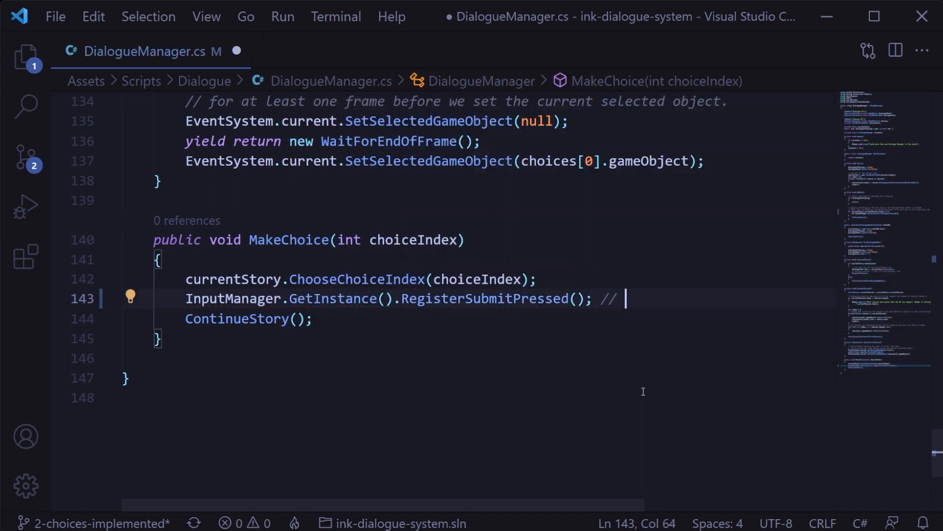
pyautogui.write('this is specific to my InputManager script')
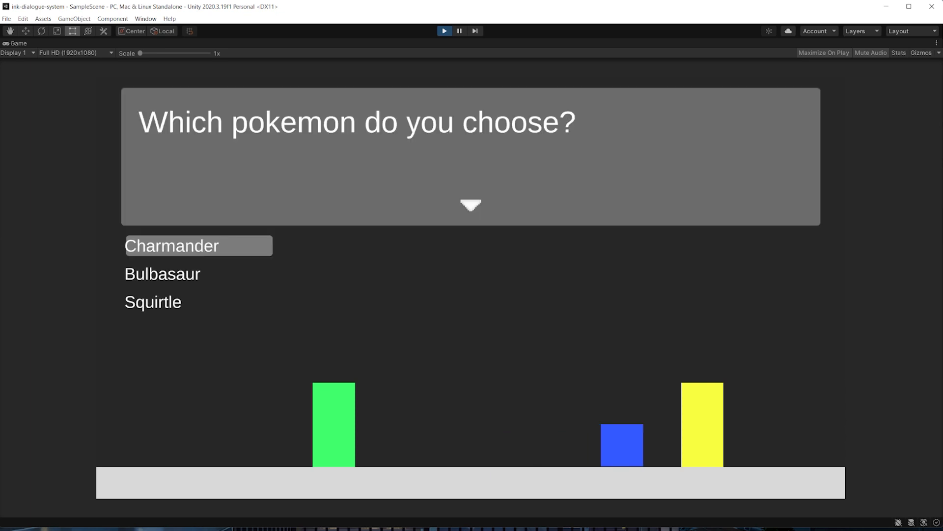
# - Exit Play mode and open the Assets > Dialogue folder in the Project window
pyautogui.click(171, 245)
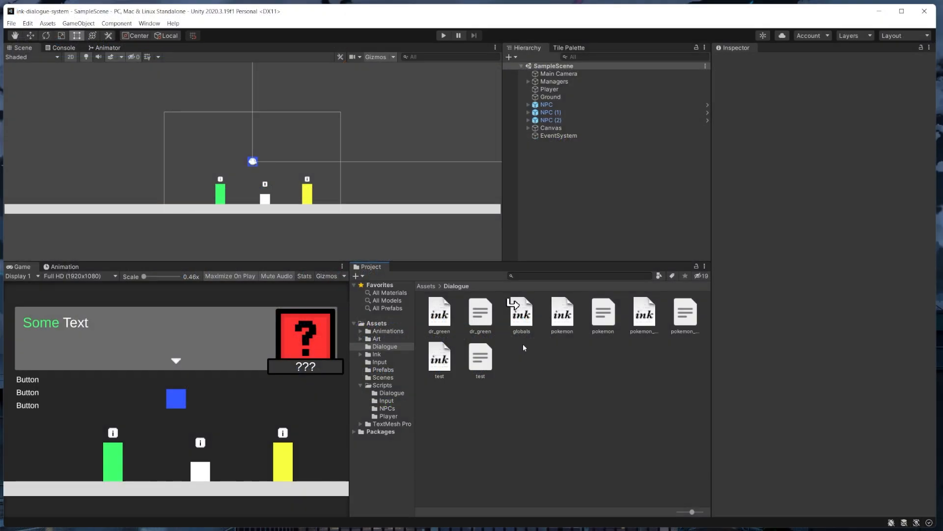
pyautogui.click(520, 313)
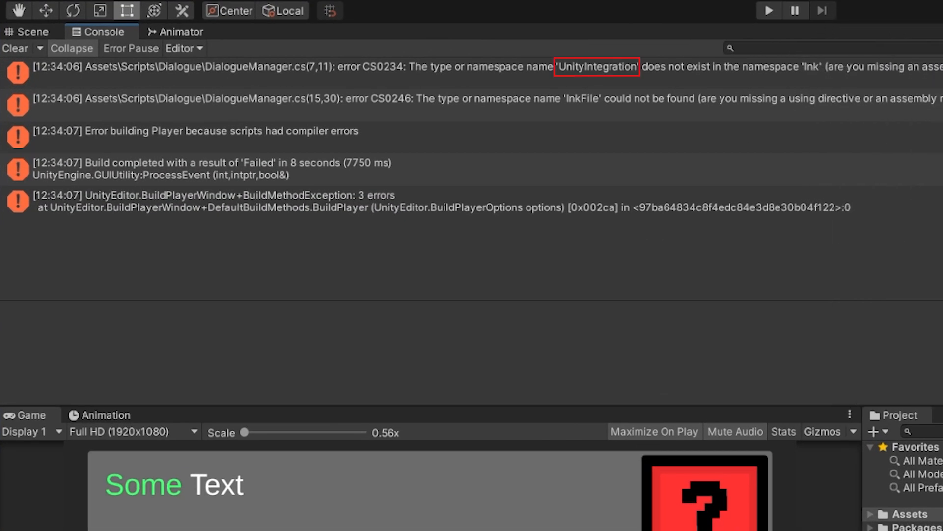
pyautogui.moveTo(560, 80)
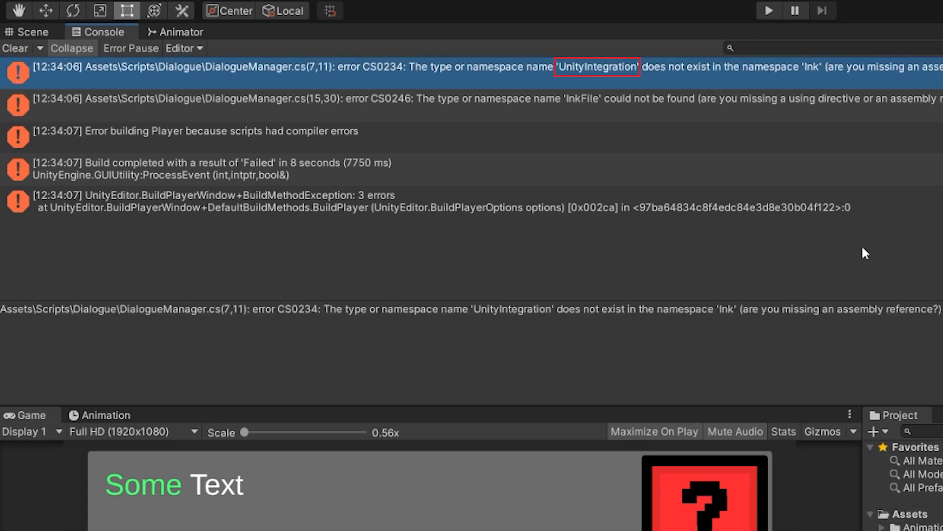
pyautogui.moveTo(898, 259)
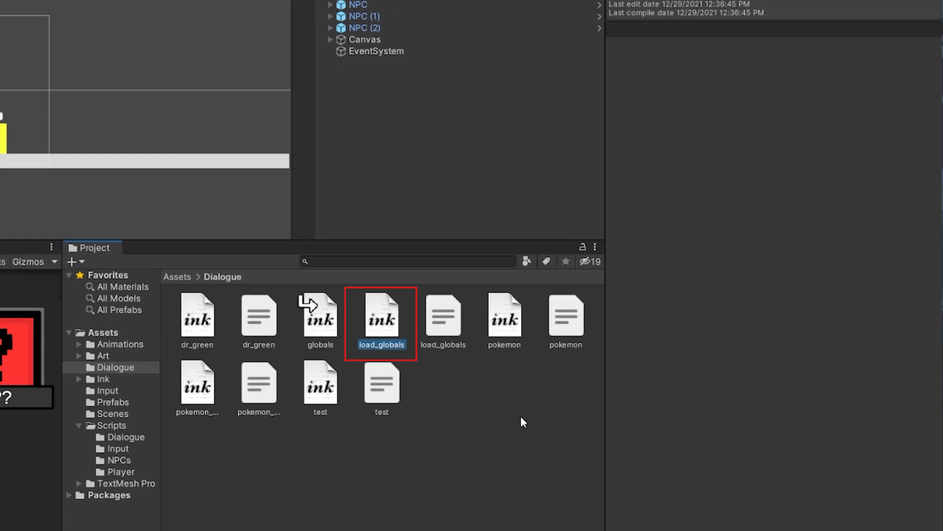
# - Open the newly created load_globals ink file in the Inky editor
pyautogui.doubleClick(381, 317)
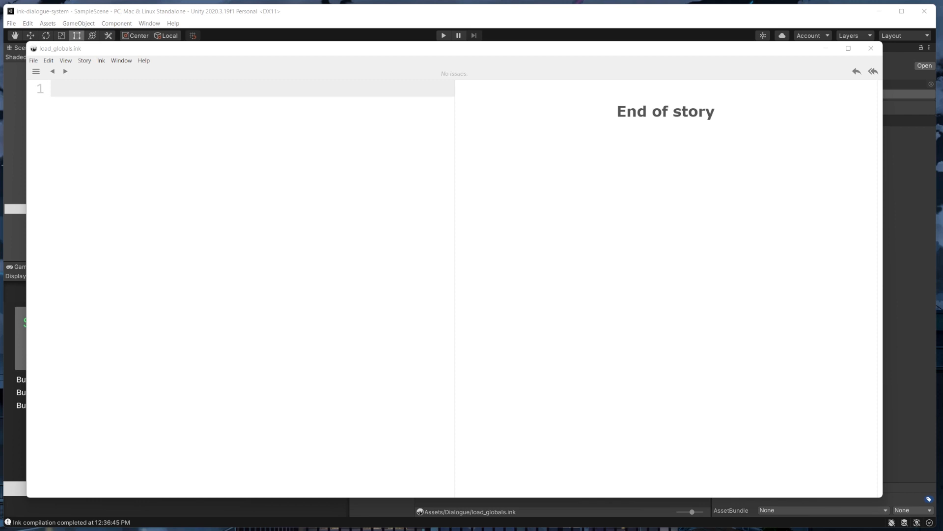
pyautogui.moveTo(808, 271)
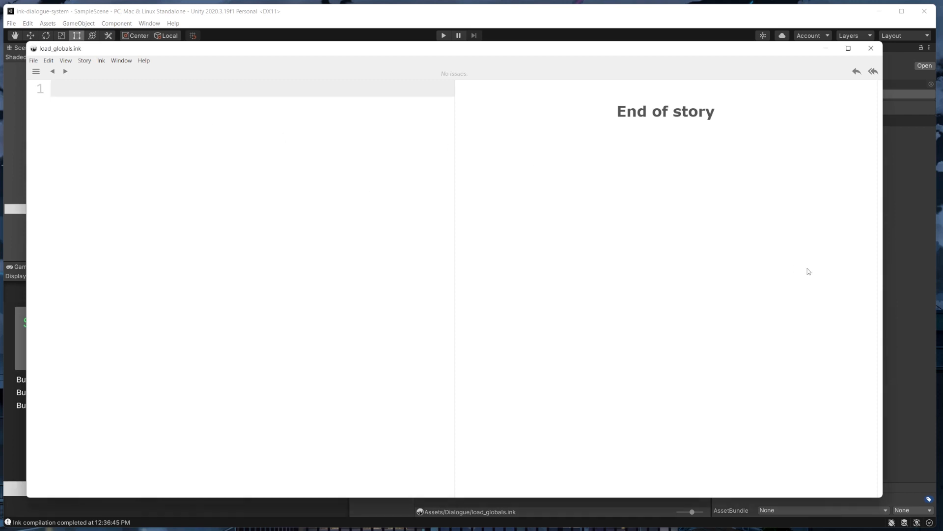
# - Write INCLUDE globals.ink on line 1 of load_globals.ink and return to Unity
pyautogui.write('INCLUDE')
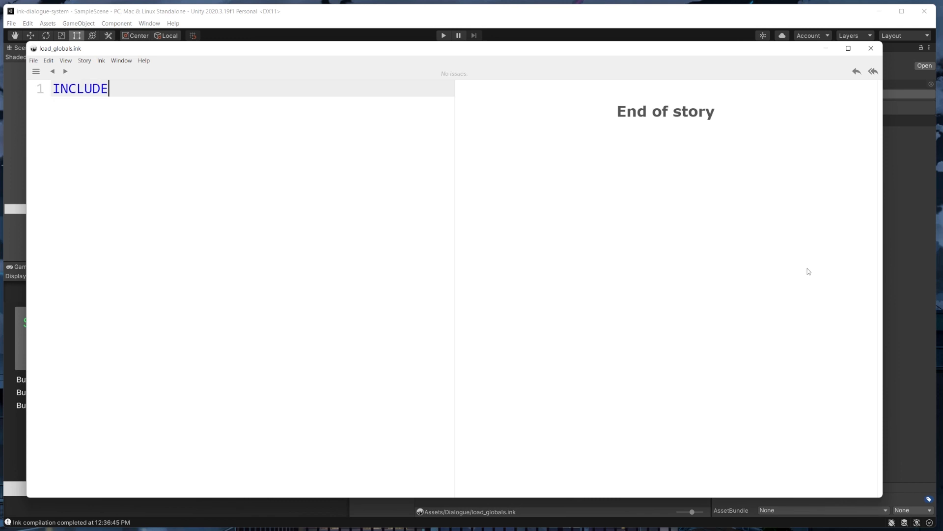
pyautogui.write('globa')
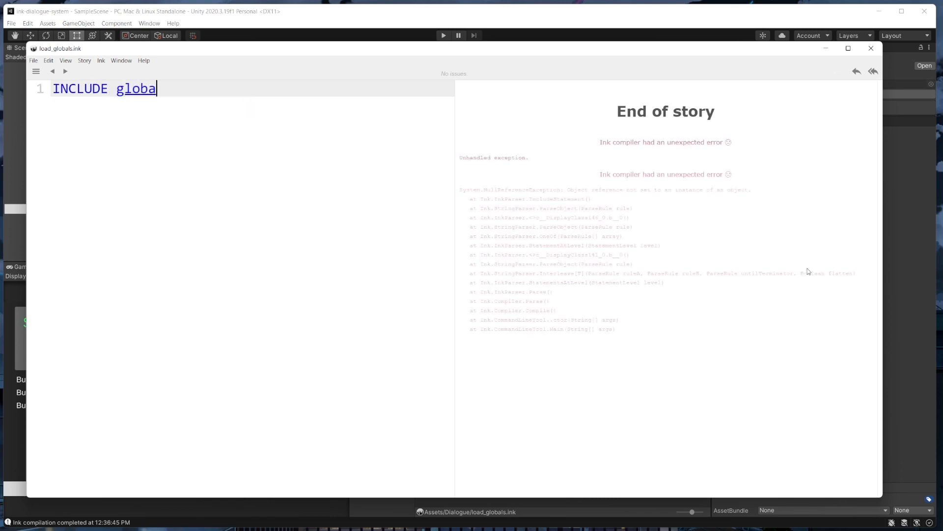
pyautogui.write('ls.ink')
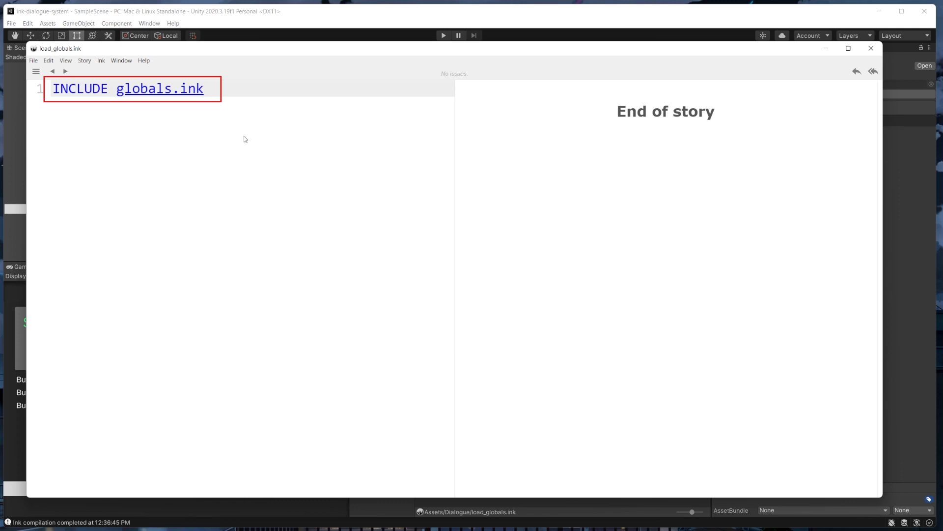
pyautogui.click(870, 48)
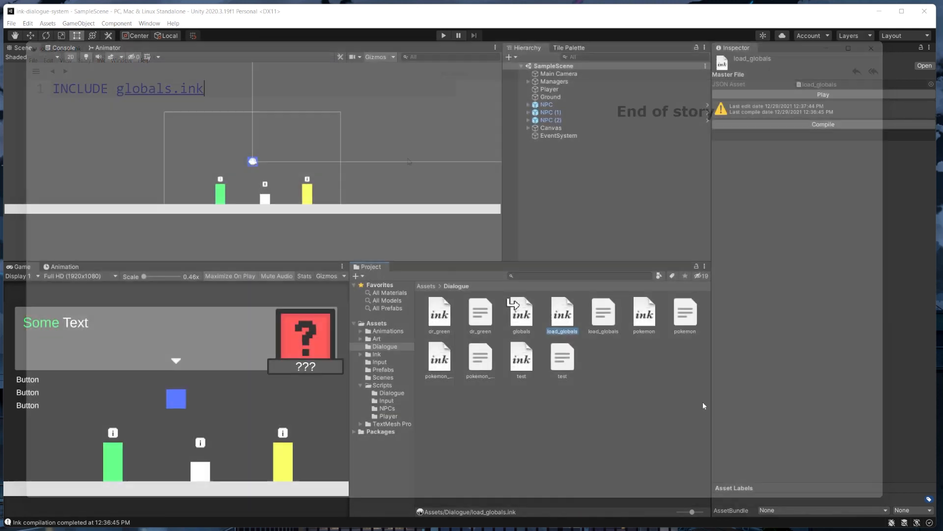
pyautogui.click(540, 392)
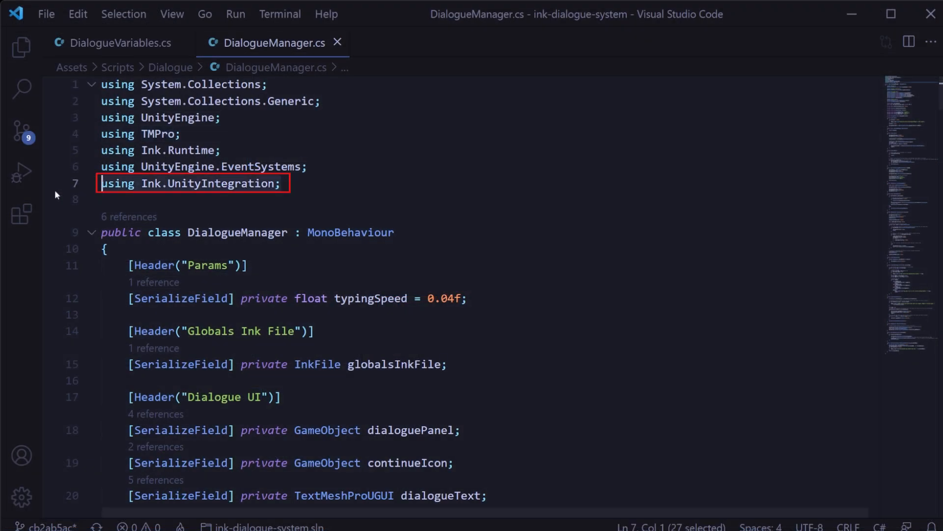
# - Remove the Ink.UnityIntegration using and pass a TextAsset loadGlobalsJSON field to DialogueVariables
pyautogui.press('Delete')
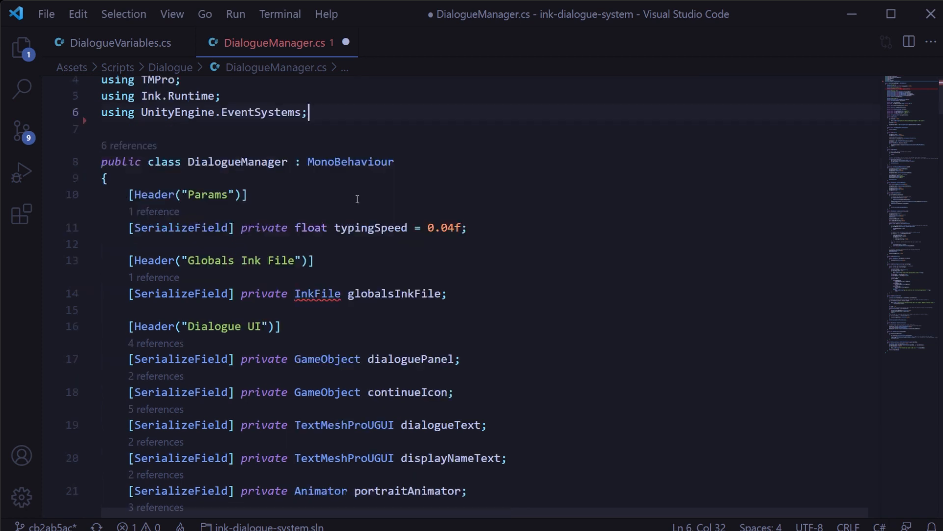
pyautogui.scroll(-3)
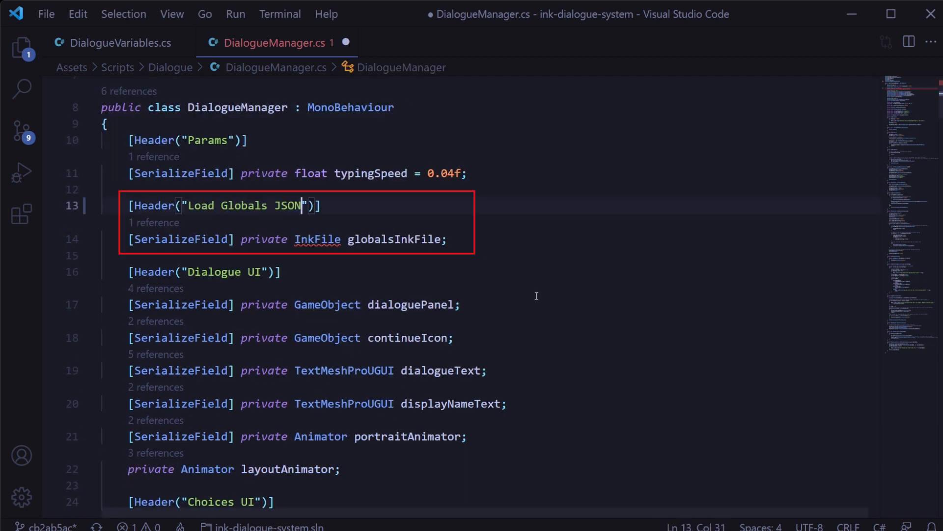
pyautogui.write('TextAsset')
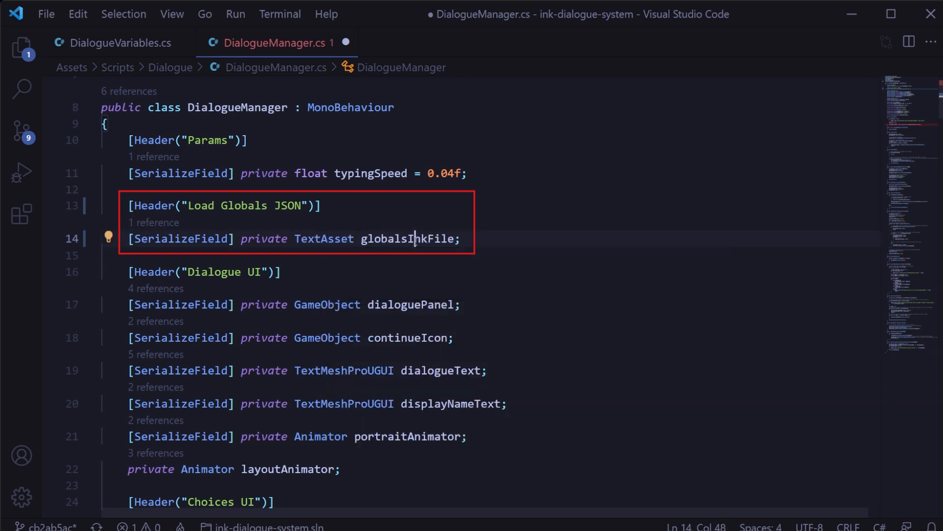
pyautogui.write('loadGlobalsJSON')
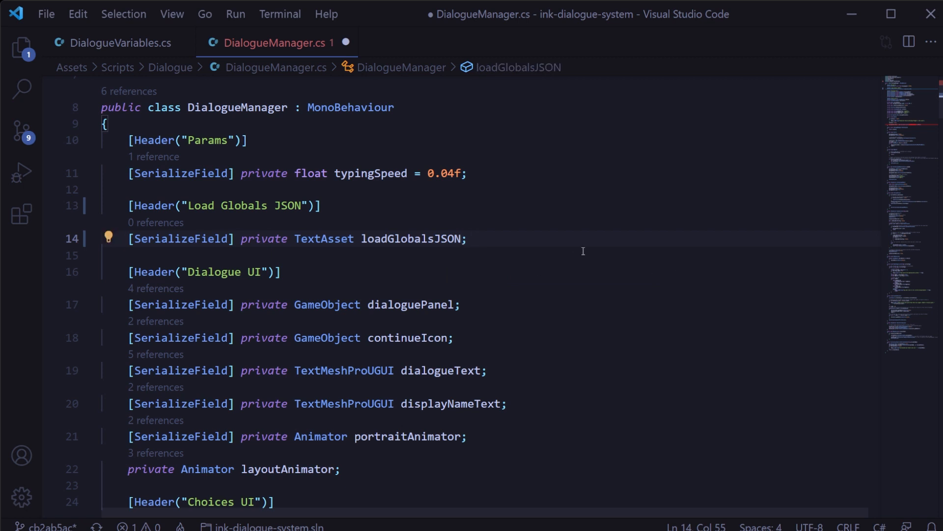
pyautogui.scroll(-3)
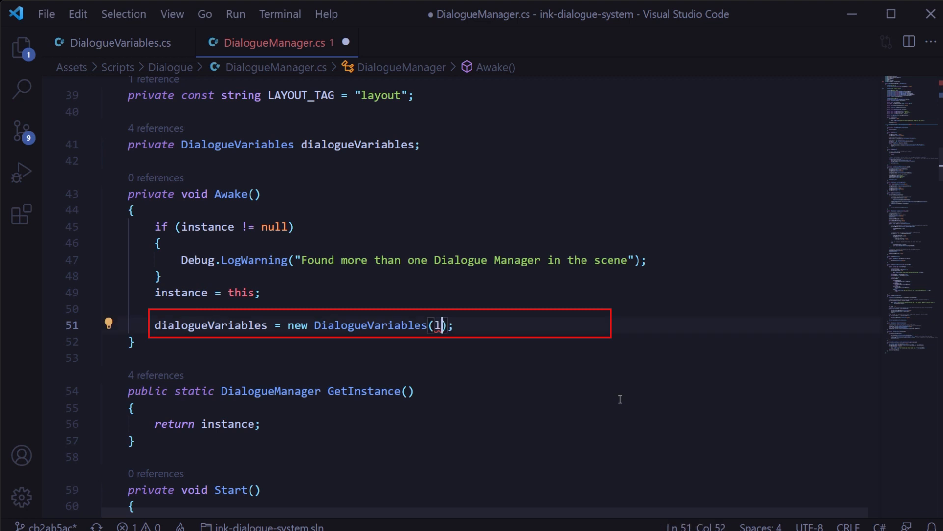
pyautogui.write('loadGlobalsJSON')
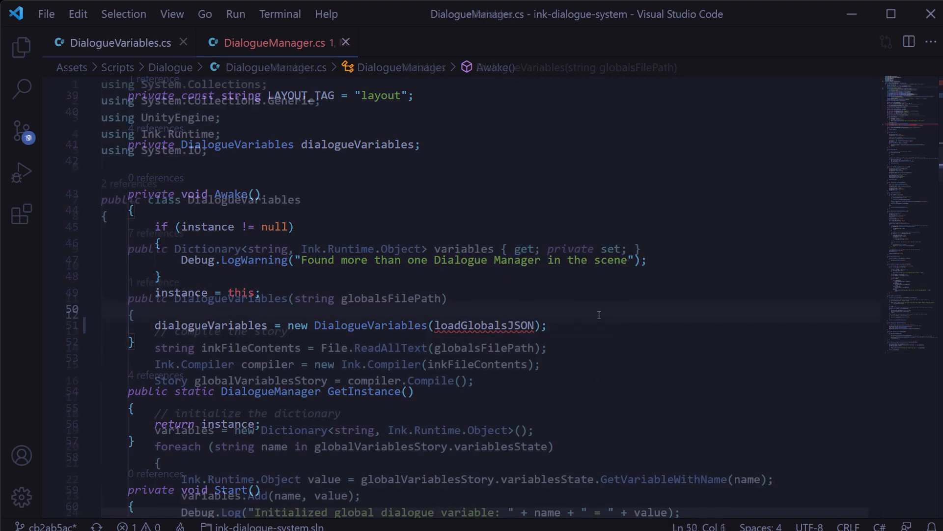
# - Change the DialogueVariables constructor parameter to TextAsset loadGlobalsJSON
pyautogui.click(119, 43)
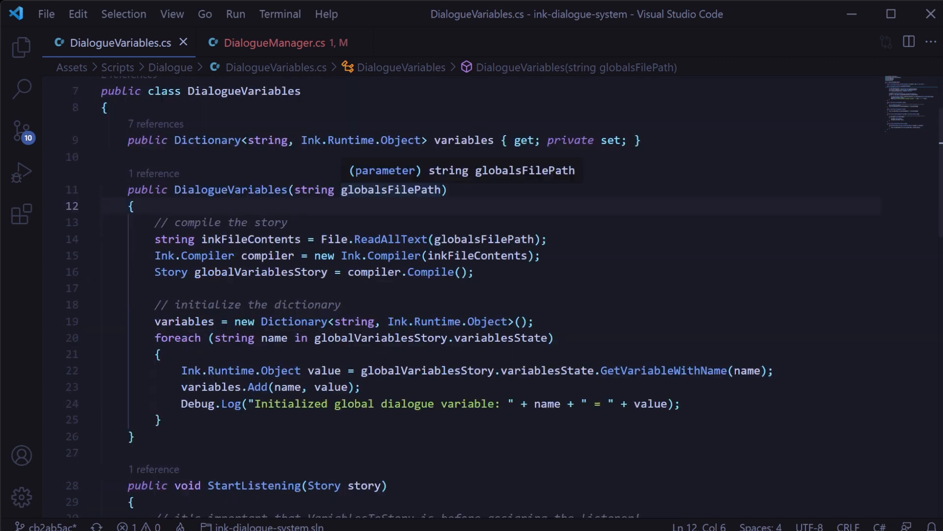
pyautogui.write('TextAsset')
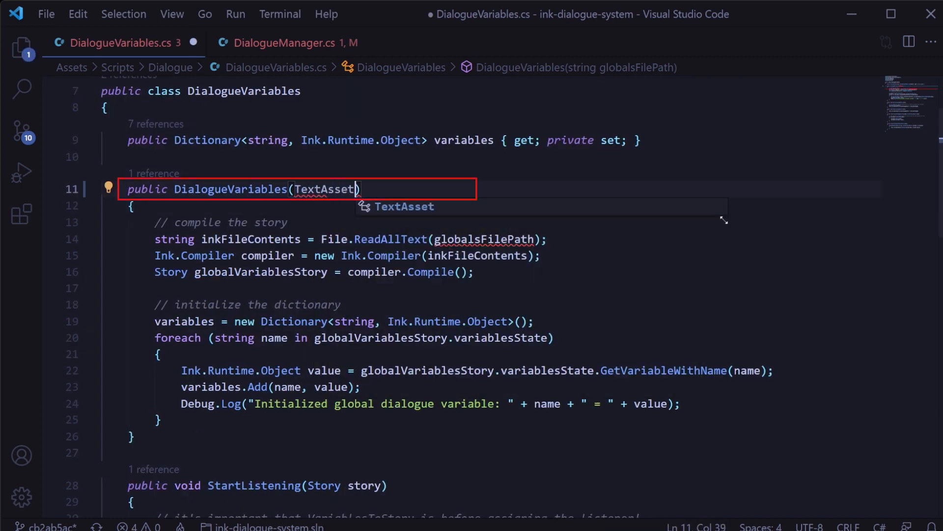
pyautogui.write('loadGlobalsJSON')
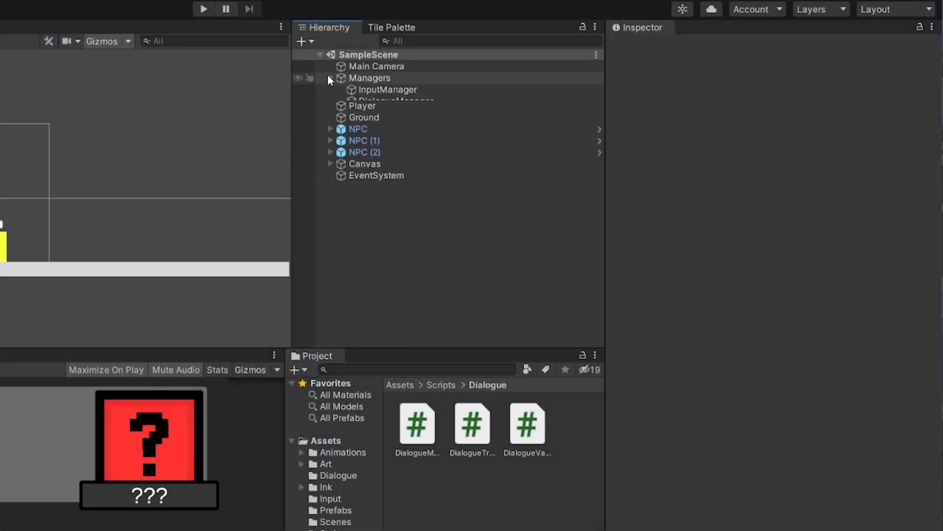
# - Expand Managers and select DialogueManager to show its Load Globals JSON field
pyautogui.click(394, 102)
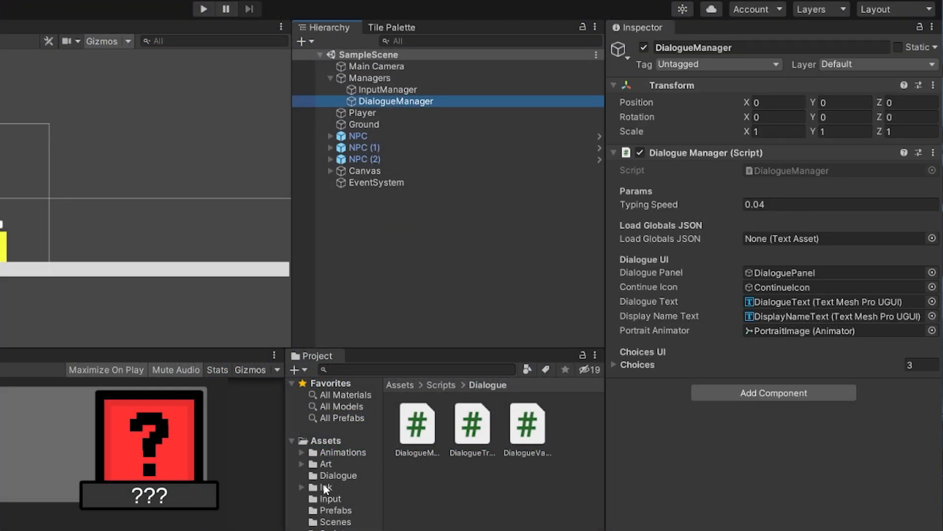
pyautogui.click(338, 475)
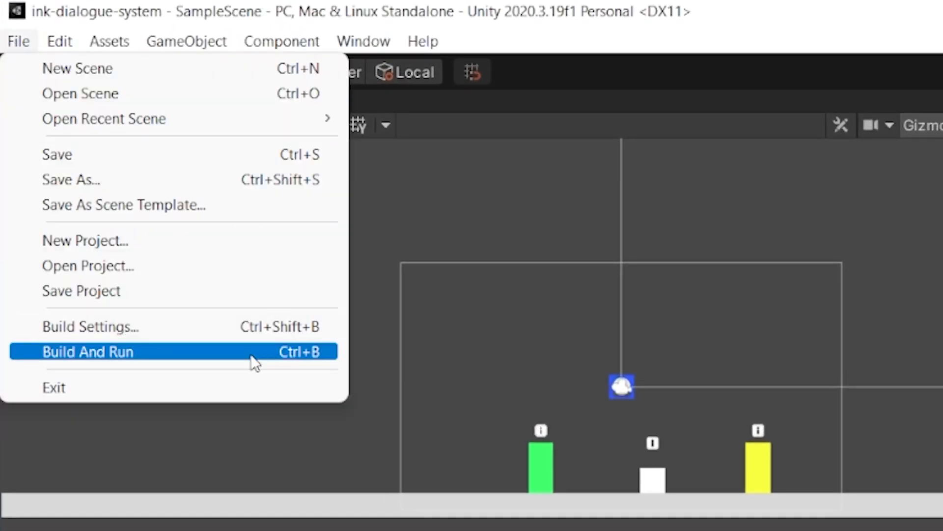
# - Build and run the game, talk to the NPC, pick Charmander and advance the dialogue
pyautogui.click(88, 351)
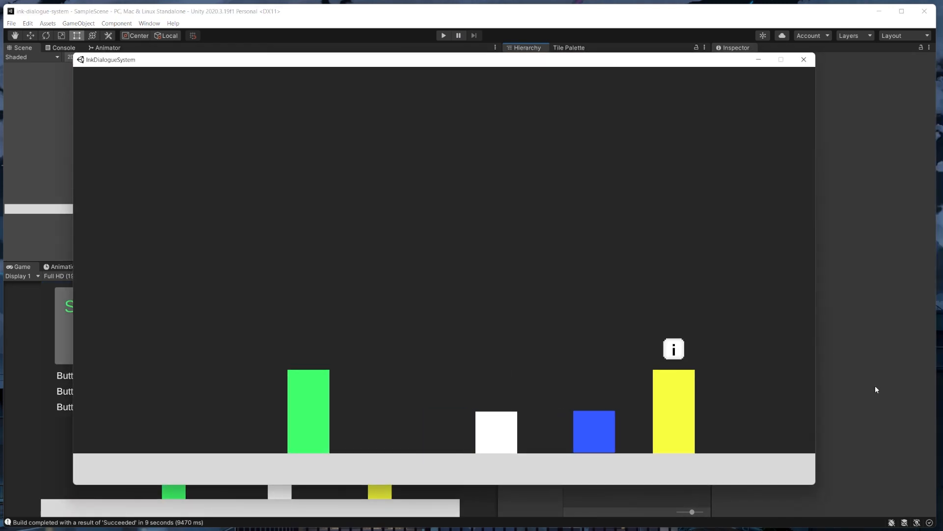
pyautogui.click(673, 349)
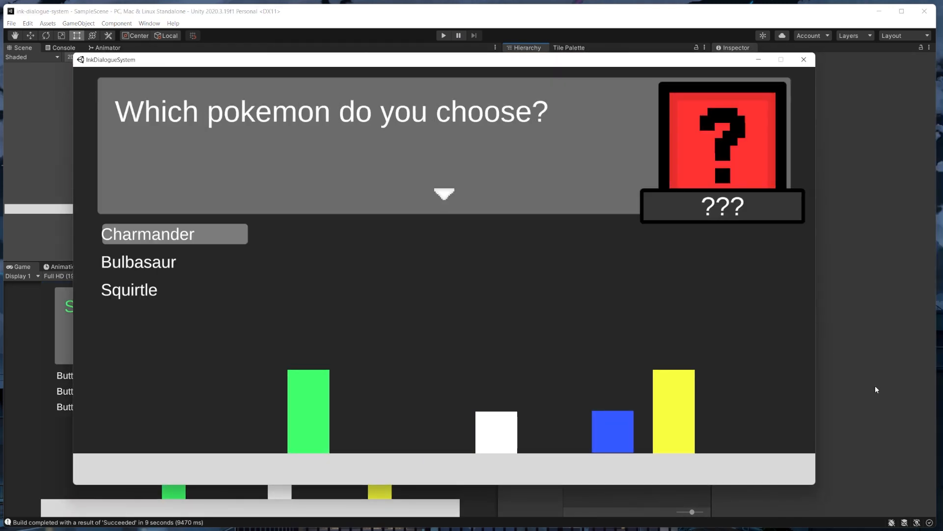
pyautogui.click(147, 234)
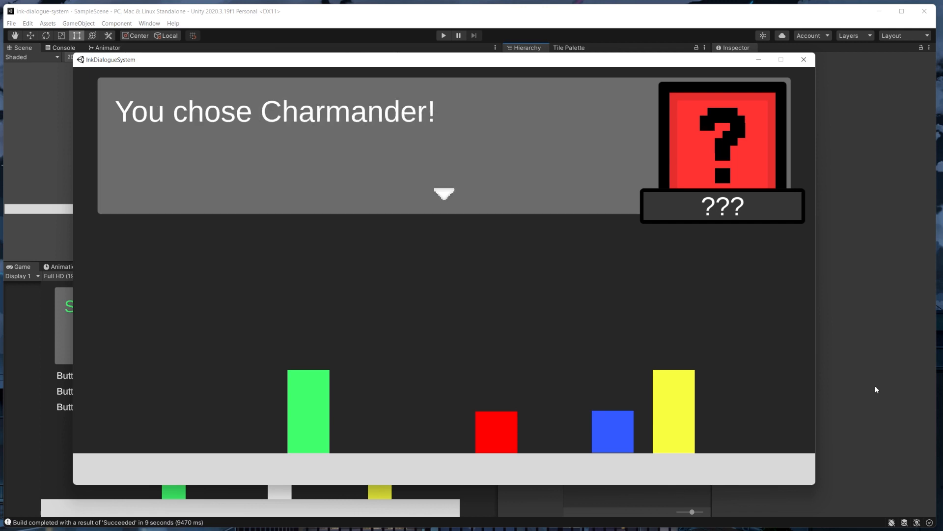
pyautogui.click(802, 59)
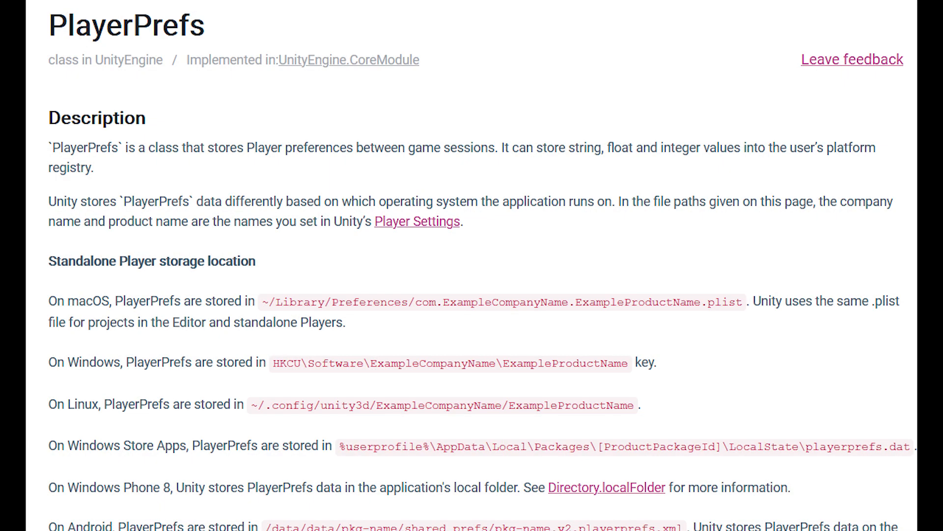
# - Scroll through the PlayerPrefs page's per-platform storage location section
pyautogui.scroll(-3)
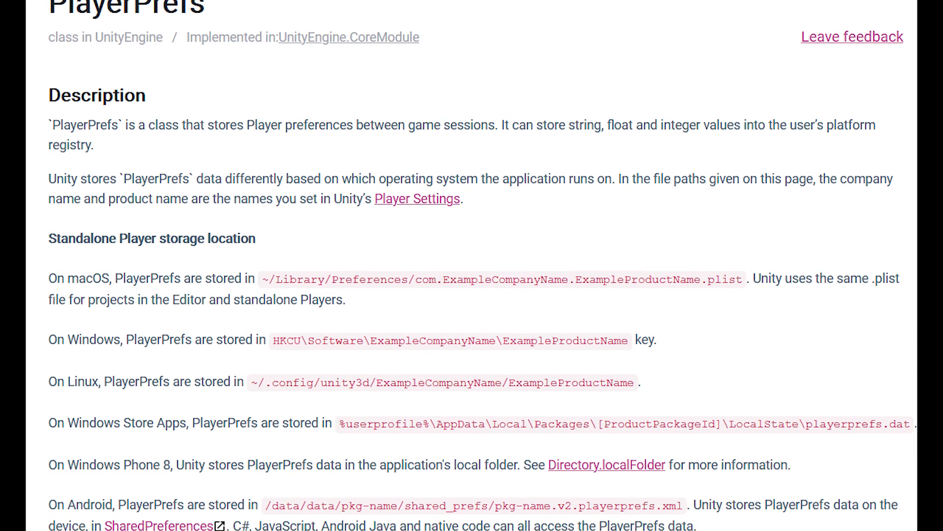
pyautogui.scroll(-3)
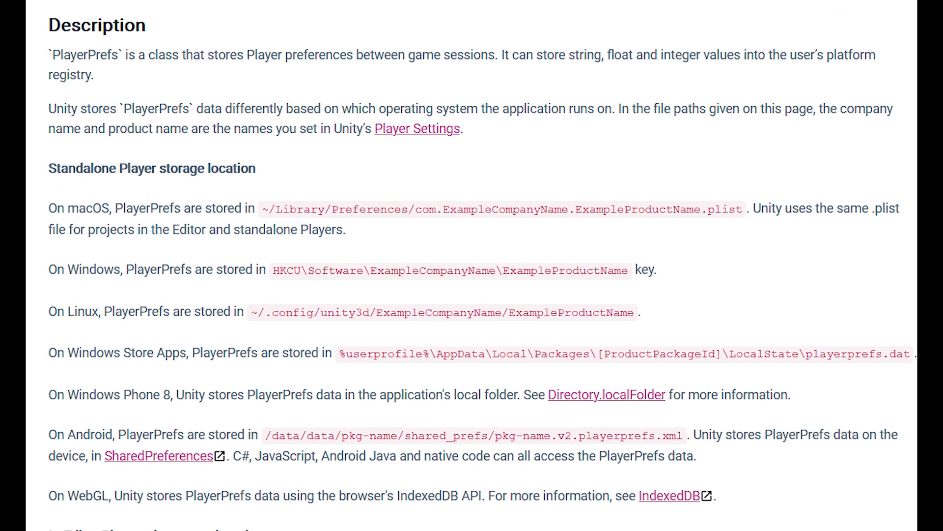
pyautogui.scroll(-3)
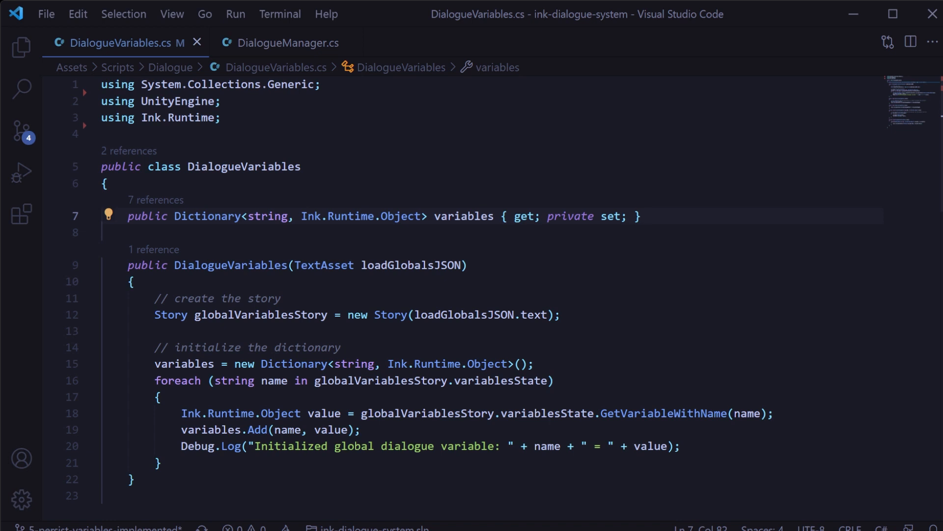
# - Add a private Story globalVariablesStory field and assign it in the constructor
pyautogui.write('private Story')
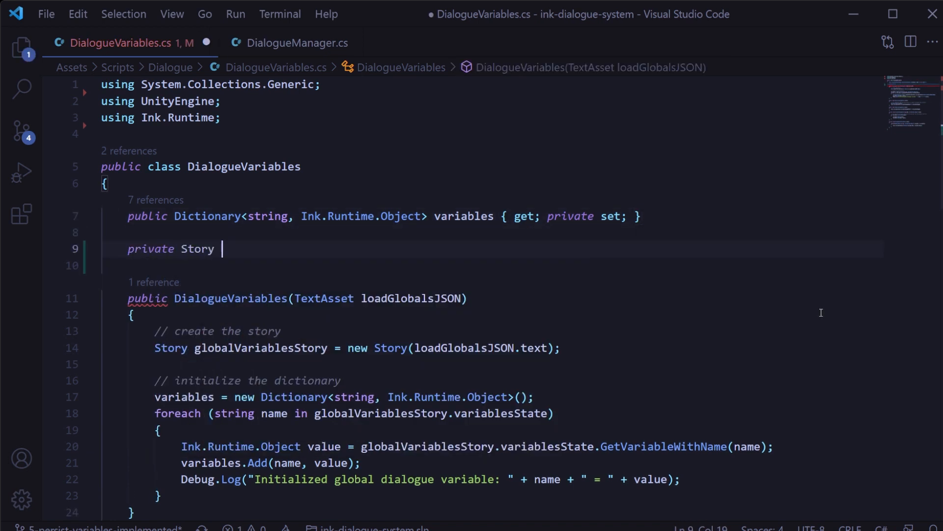
pyautogui.write('globalVariablesStory;')
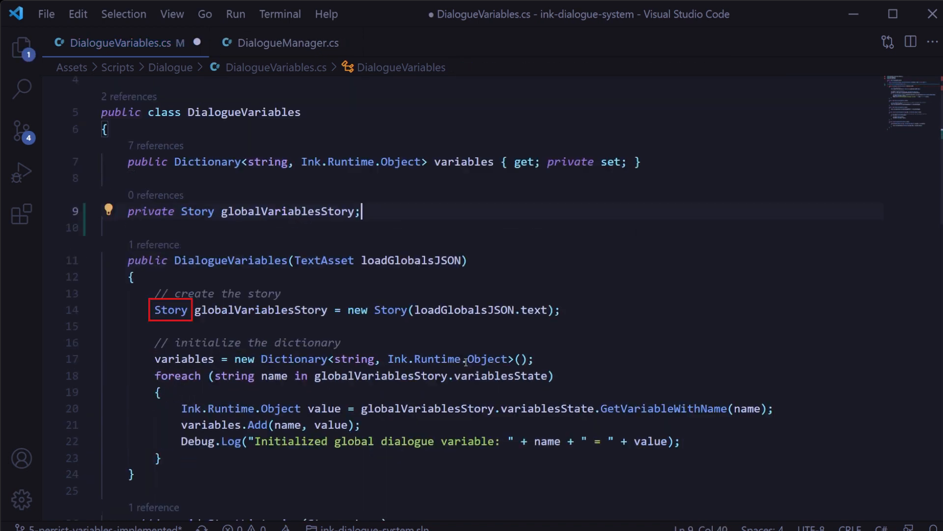
pyautogui.click(178, 309)
pyautogui.write('public void')
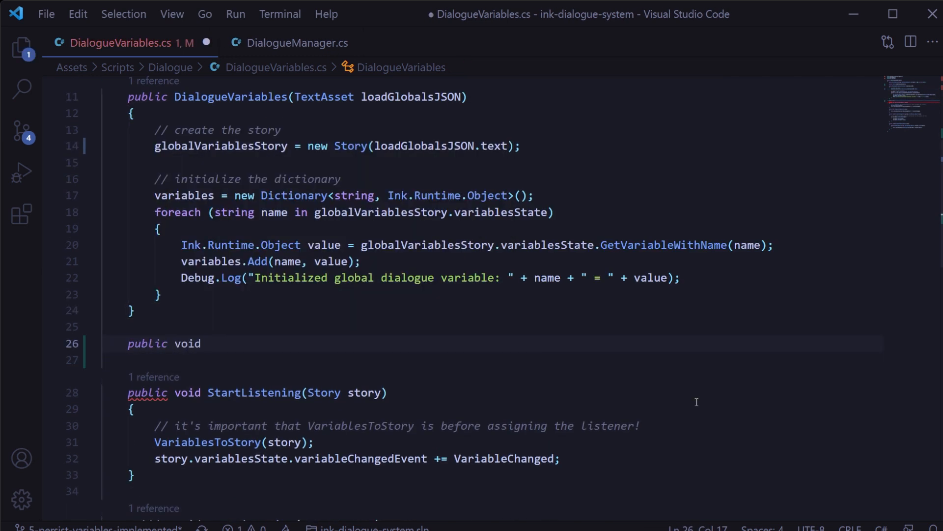
# - In SaveVariables, null-check the story and load variables into it with VariablesToStory, commented
pyautogui.write('SaveVariables()')
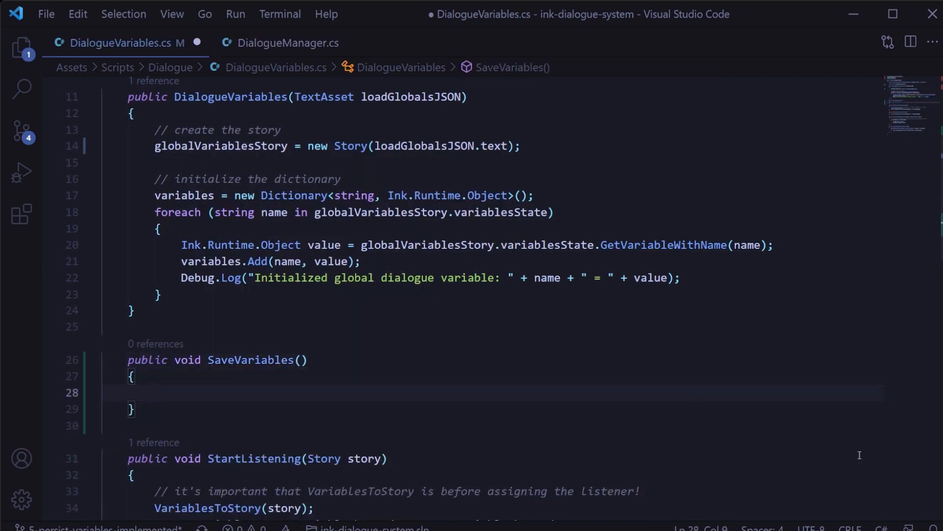
pyautogui.write('if (globalVariablesStory != null')
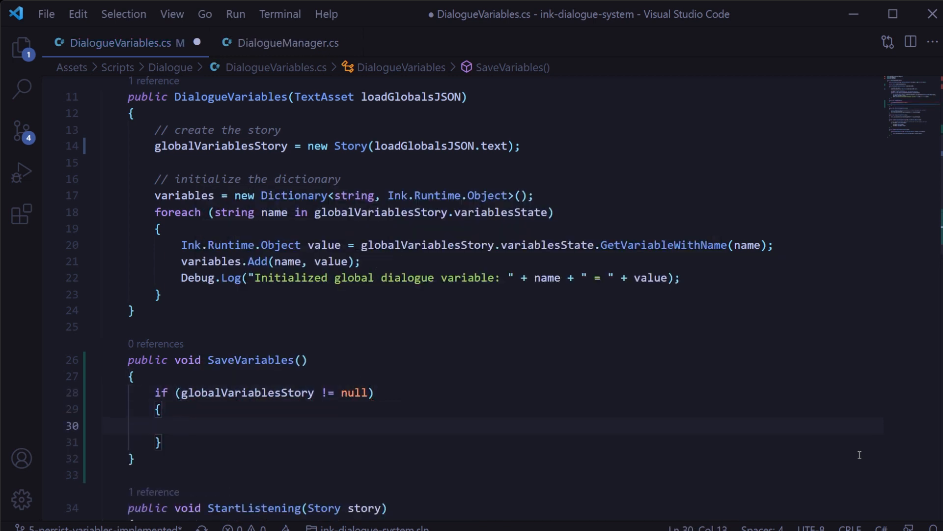
pyautogui.write('// Load the current state of all')
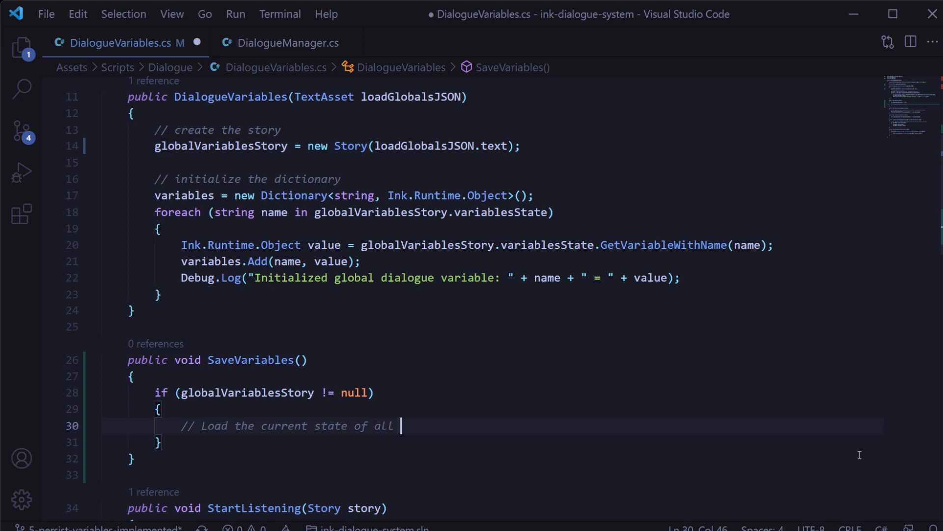
pyautogui.write('of our variables to the globals story')
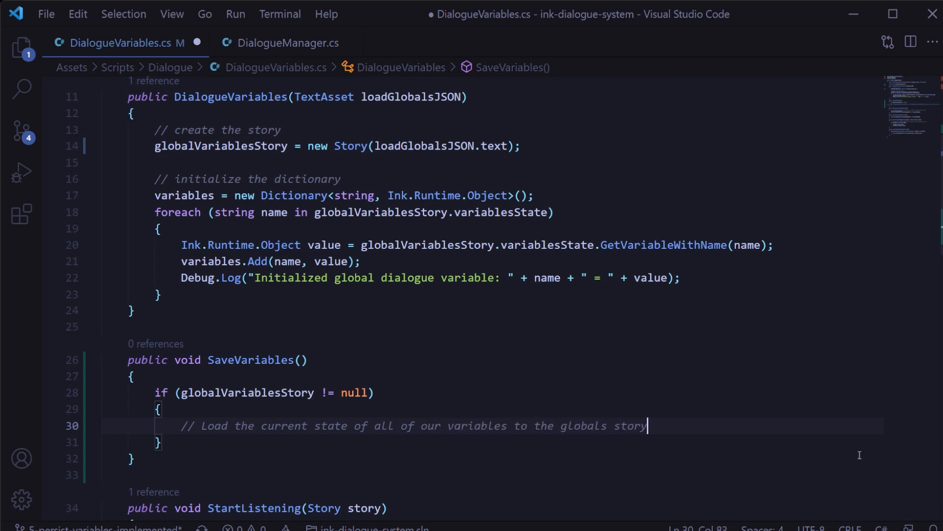
pyautogui.write('VariablesToStory')
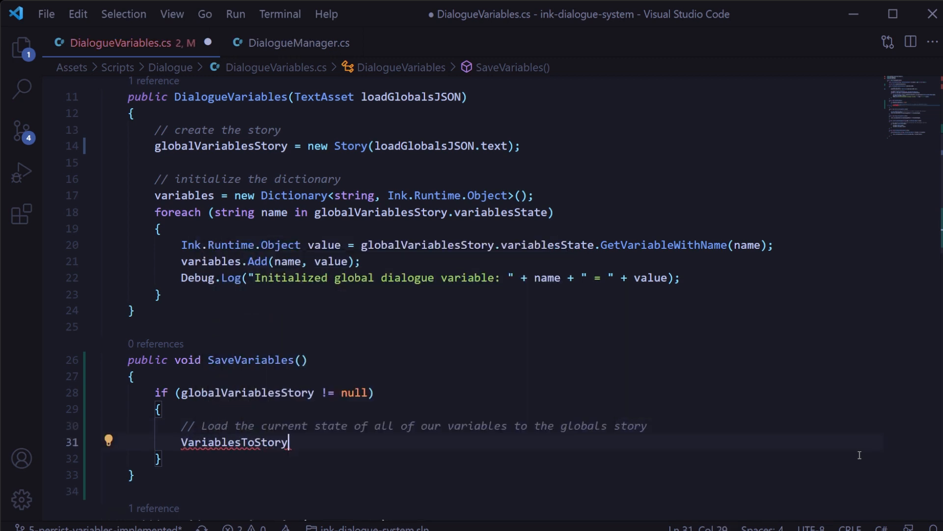
pyautogui.write('(globalVariablesStory);')
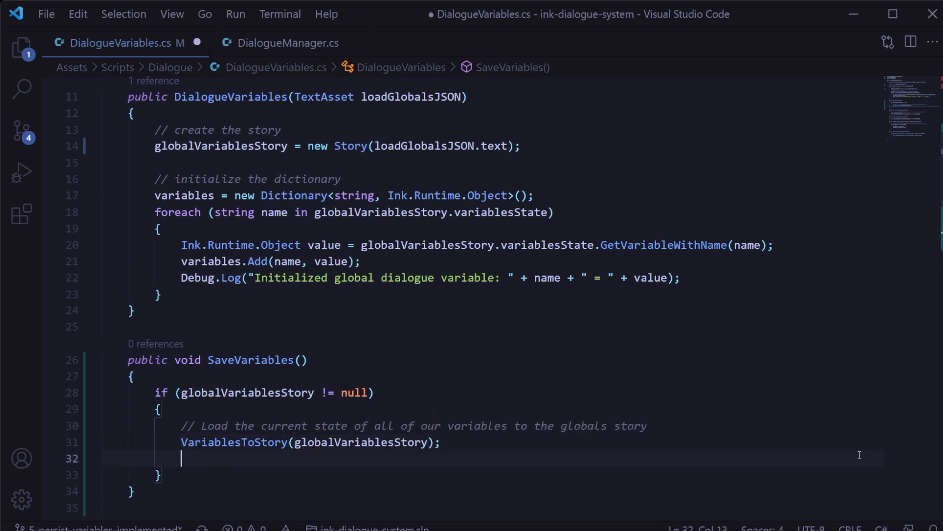
# - Add the INK_VARIABLES saveVariablesKey constant and save globalVariablesStory.state.ToJson() to PlayerPrefs, with a note
pyautogui.write('PlayerPrefs.SetString(')
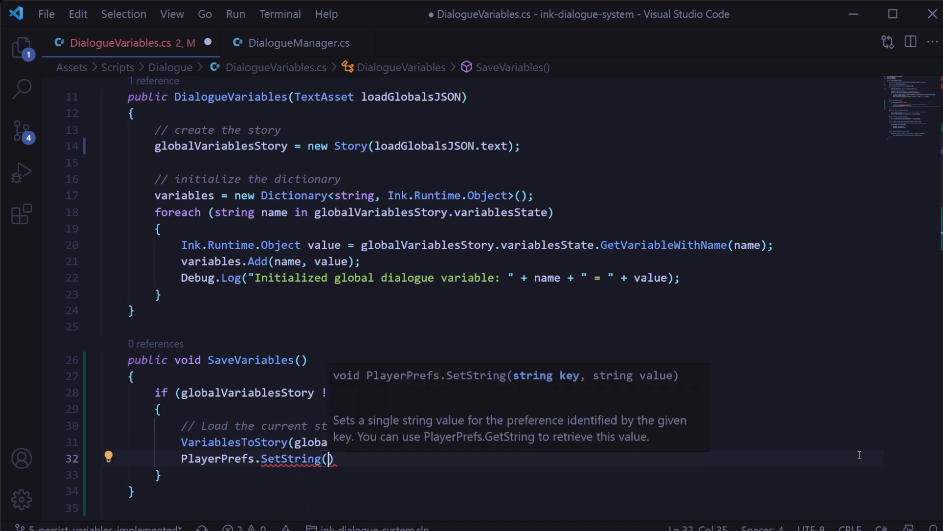
pyautogui.scroll(3)
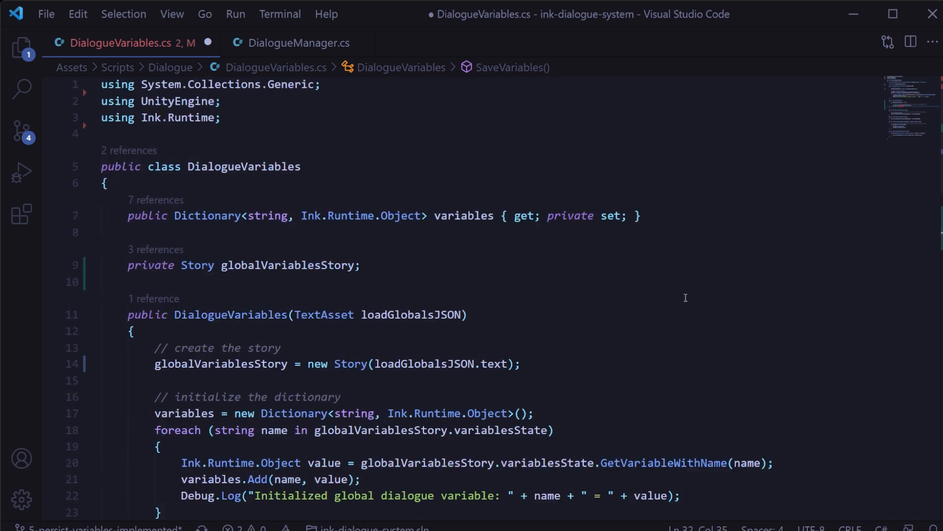
pyautogui.write('private const')
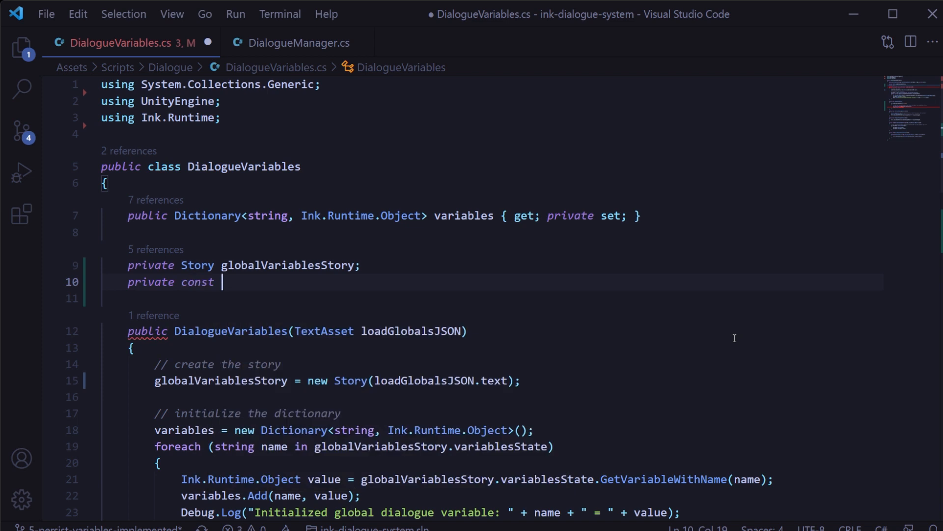
pyautogui.write('string saveVariablesKey = "INK_VAR')
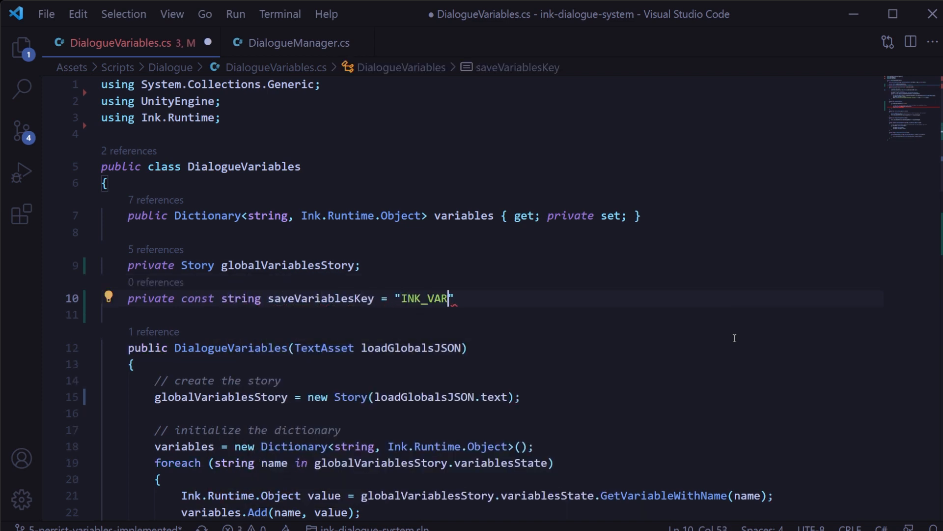
pyautogui.write('IABLES";')
pyautogui.write('PlayerPrefs.SetString(saveVariablesKey')
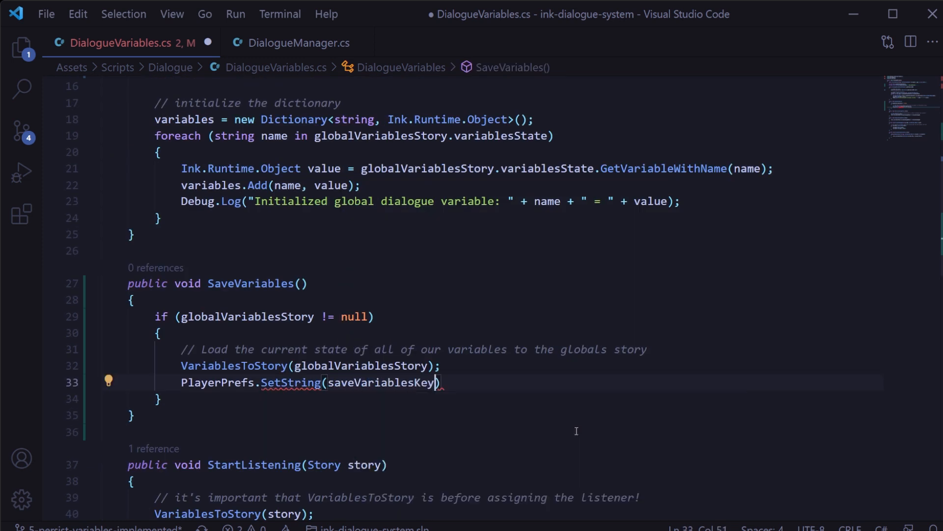
pyautogui.write(', globalVariablesStory')
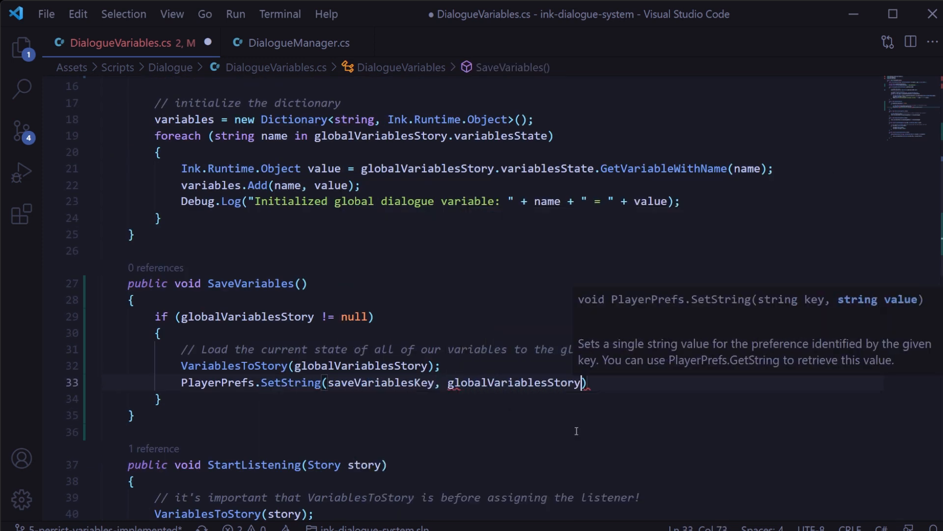
pyautogui.write('.state.ToJson(')
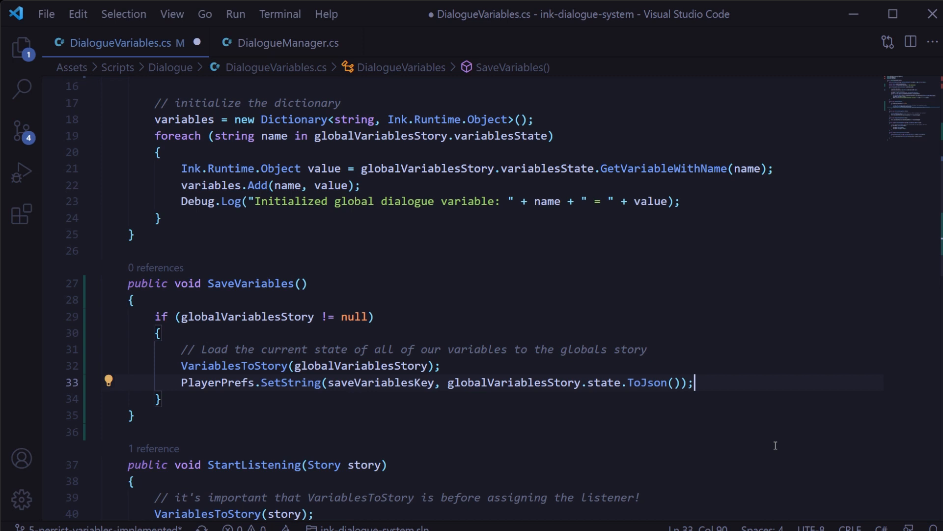
pyautogui.write("// NOTE: eventually, you'd want")
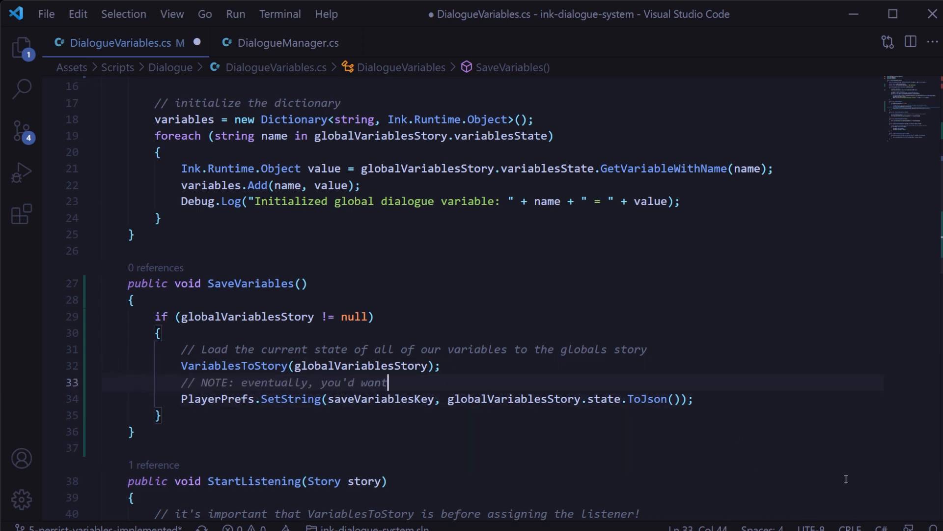
# - Add an if (PlayerPrefs.HasKey(saveVariablesKey)) block that loads the saved JSON via LoadJson
pyautogui.write('to replace this with an actual save/load')
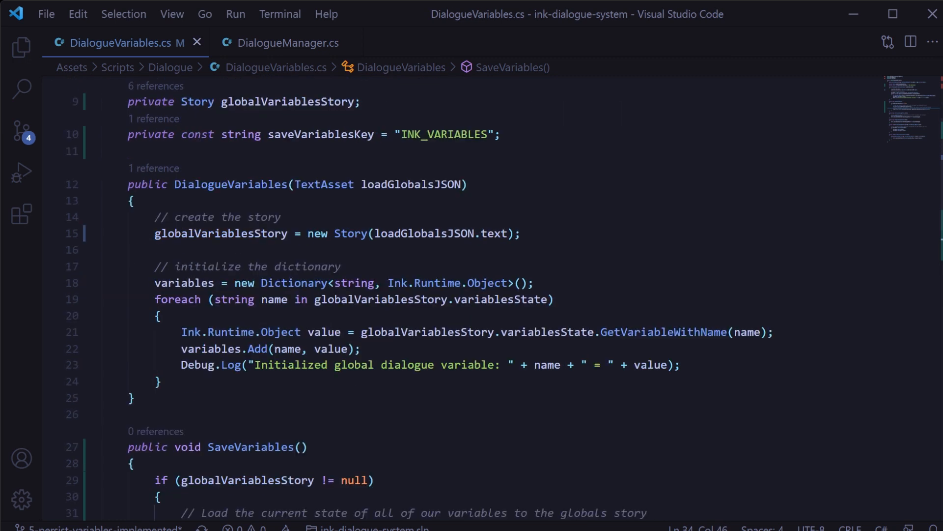
pyautogui.write('//')
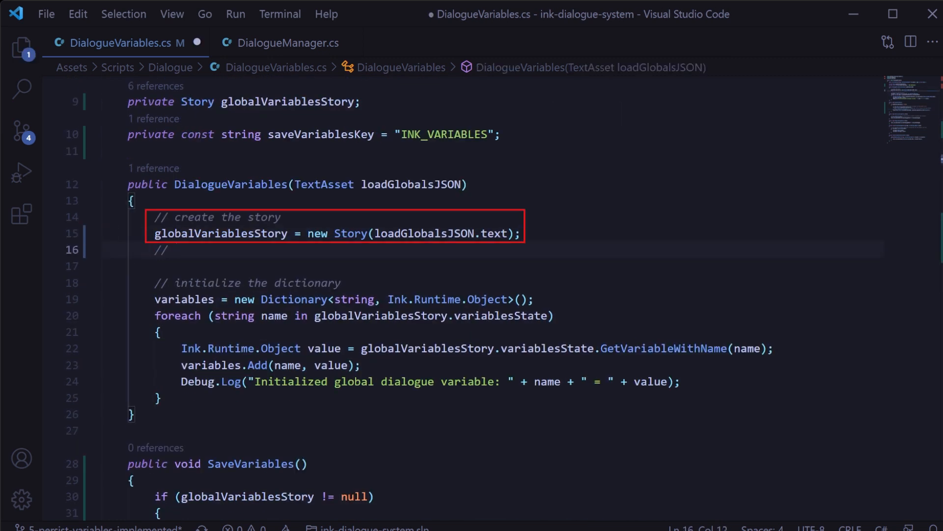
pyautogui.write('if (PlayerPrefs.HasKey(saveVariablesKey')
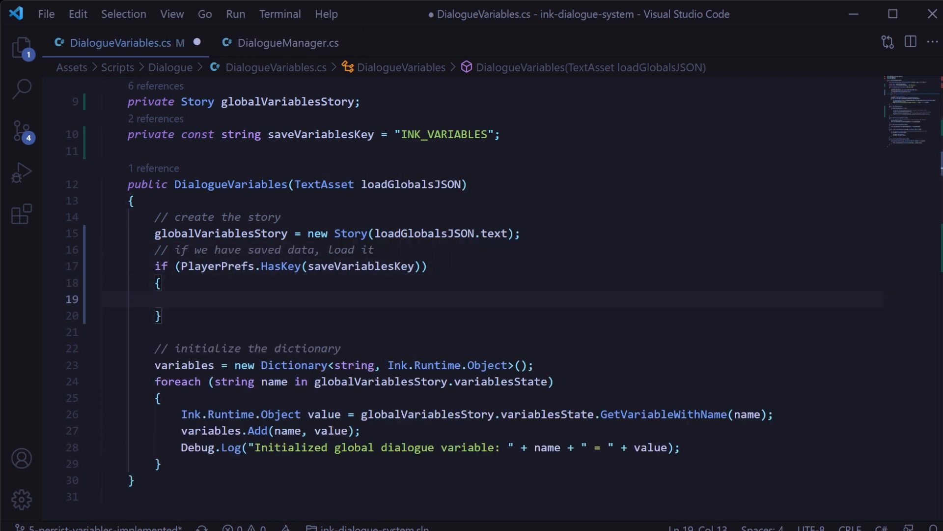
pyautogui.write('string jsonState = PlayerPrefs.GetString(saveVariablesKey);')
pyautogui.write('globalVariablesStory.state.LoadJson(jsonState);')
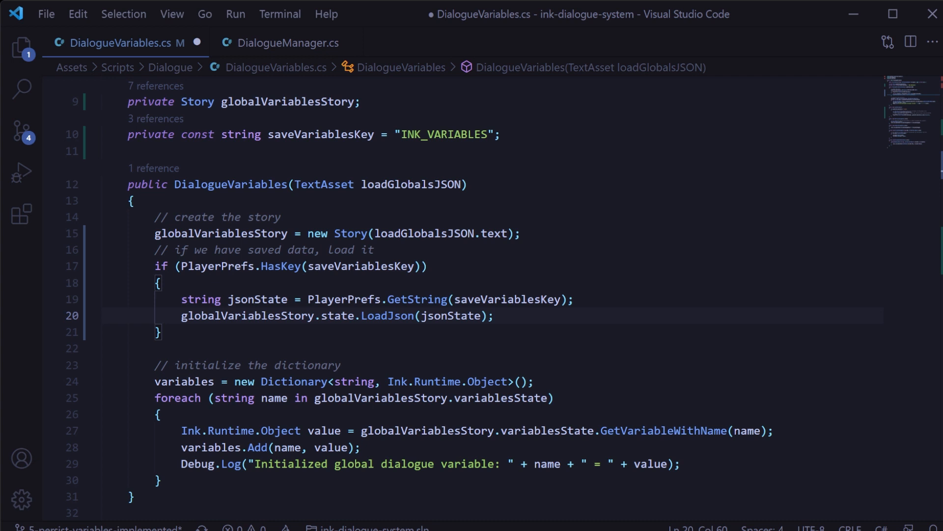
pyautogui.click(495, 315)
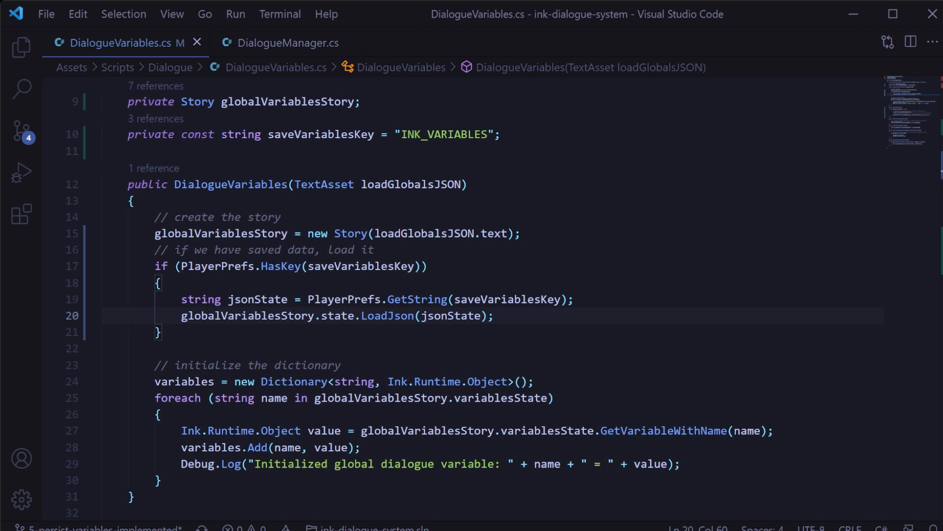
pyautogui.click(289, 43)
pyautogui.write('public void OnApplicationQuit(')
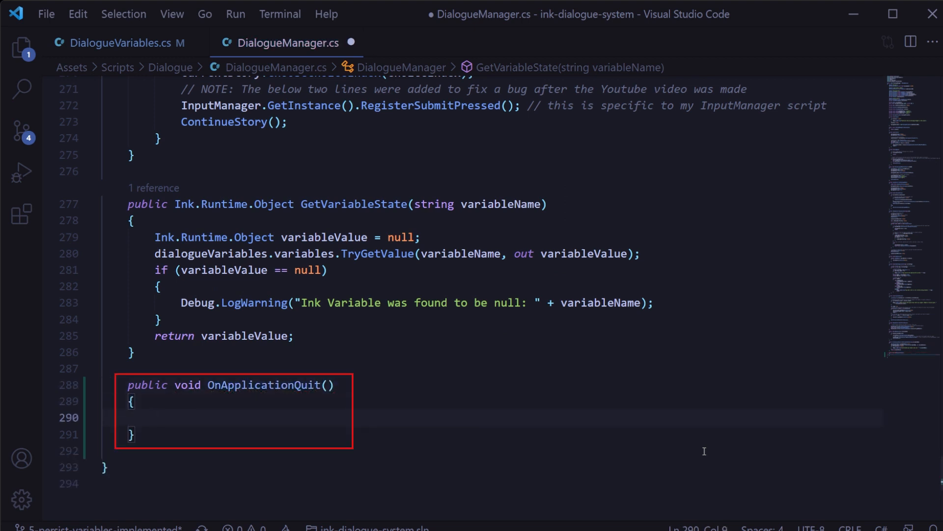
# - Add OnApplicationQuit calling dialogueVariables.SaveVariables(), with two explanatory comment lines above
pyautogui.write('dialogueVariables.SaveVaria')
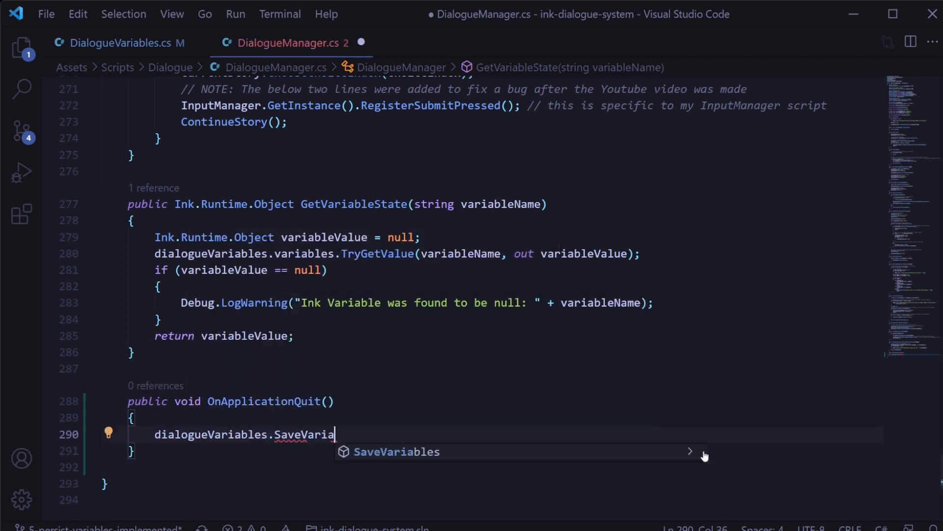
pyautogui.click(396, 451)
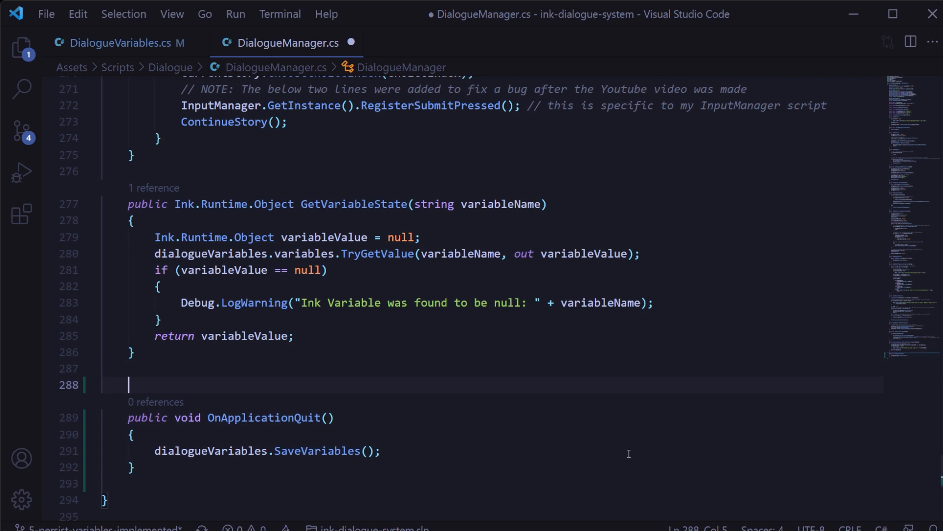
pyautogui.write('// This method will get called anytime the application exits')
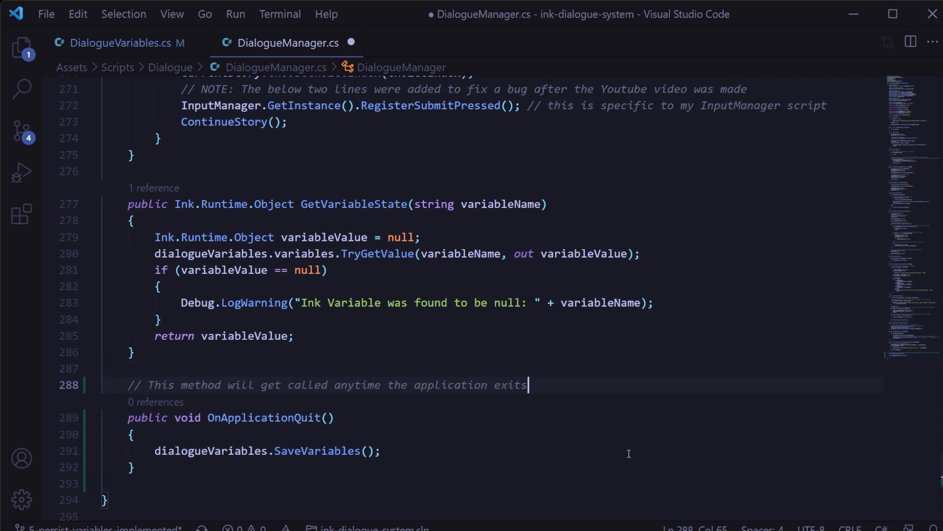
pyautogui.write('// Depending on your game, you may want to save variable s')
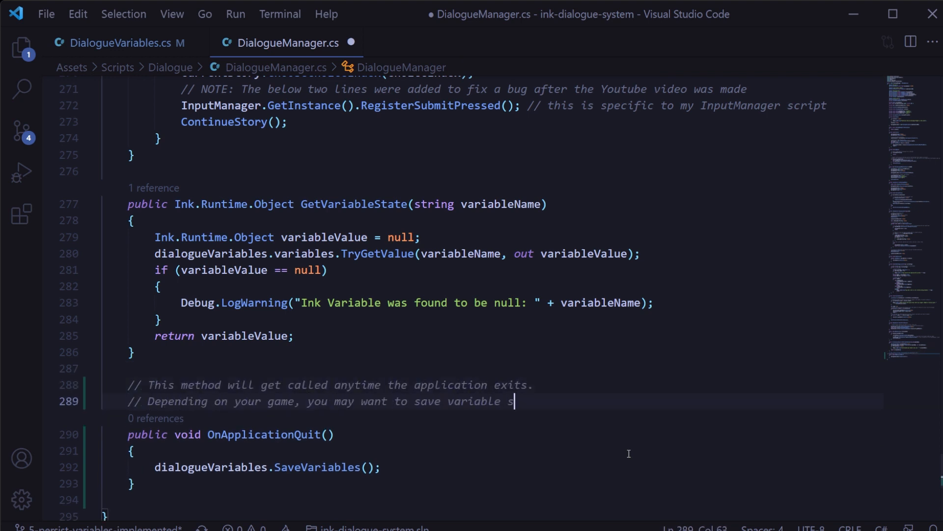
pyautogui.write('tate in other places.')
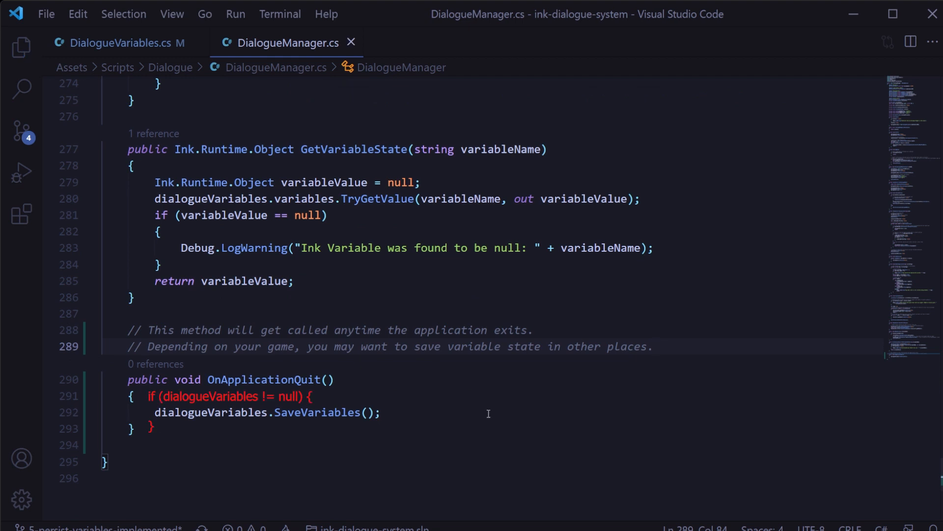
pyautogui.moveTo(523, 408)
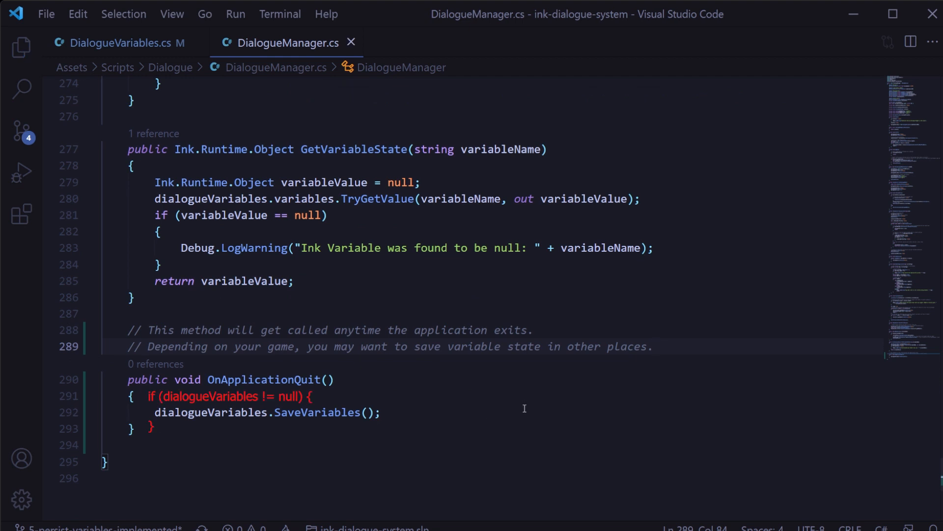
pyautogui.moveTo(752, 399)
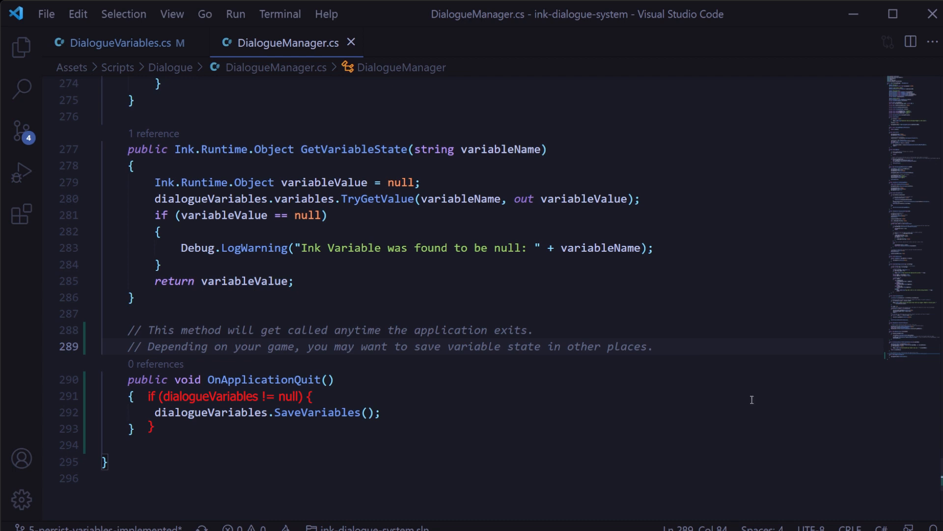
pyautogui.click(654, 346)
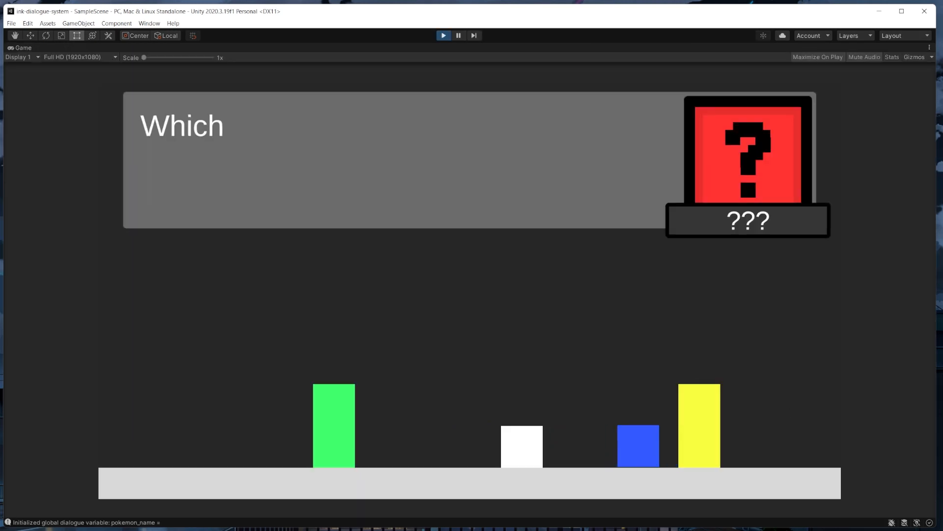
# - Play the scene, confirm the NPC says 'You already chose Squirtle!', then stop playing
pyautogui.click(520, 446)
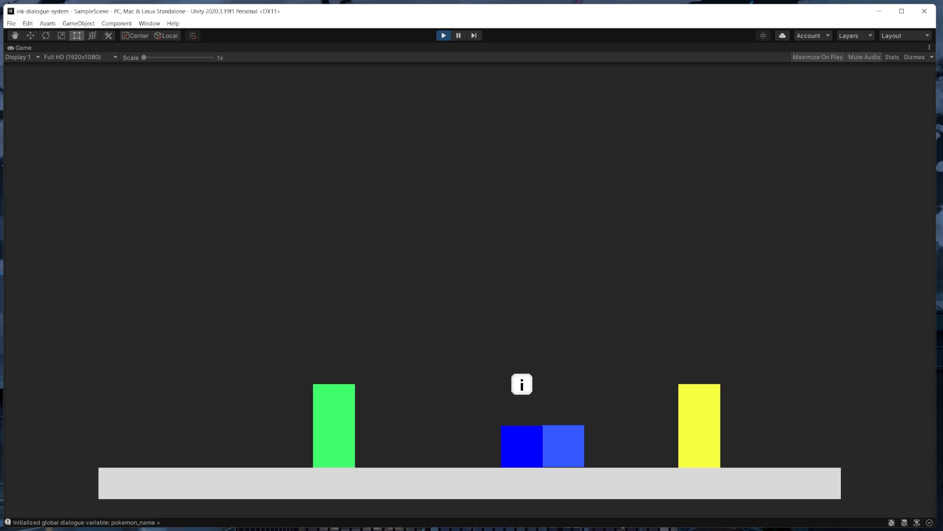
pyautogui.click(442, 35)
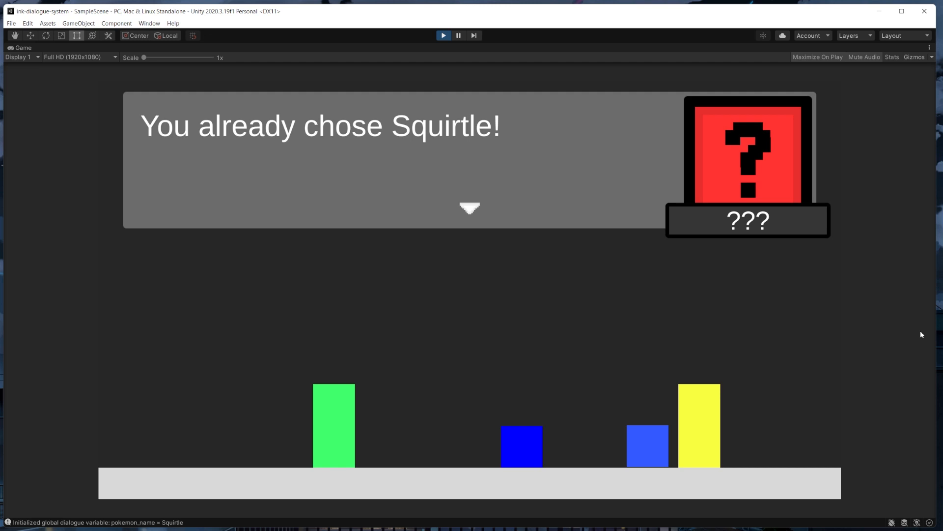
pyautogui.click(443, 36)
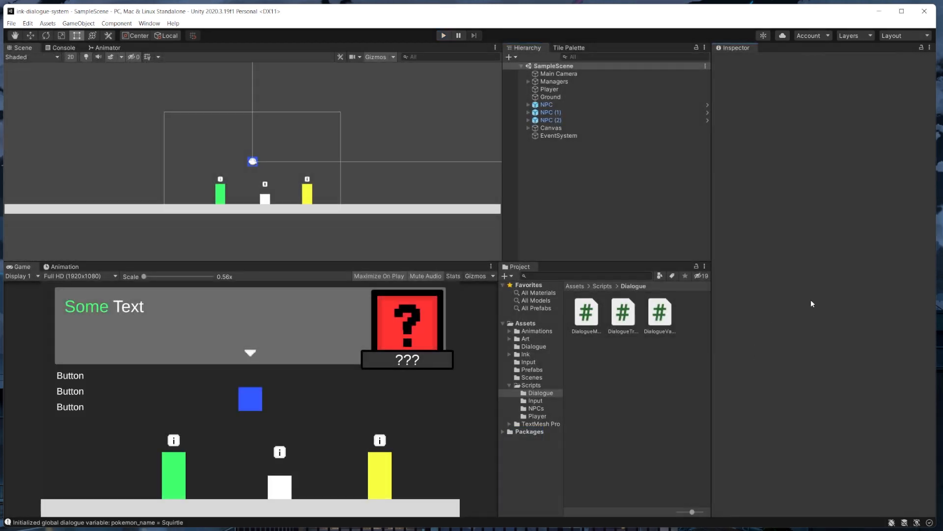
# - Run Edit > Clear All PlayerPrefs and confirm wiping the saved preferences
pyautogui.click(28, 23)
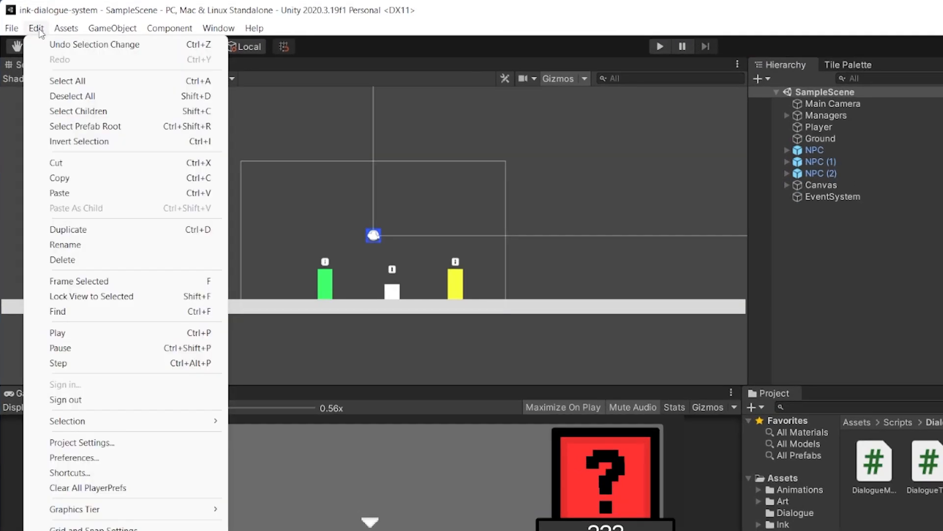
pyautogui.moveTo(87, 487)
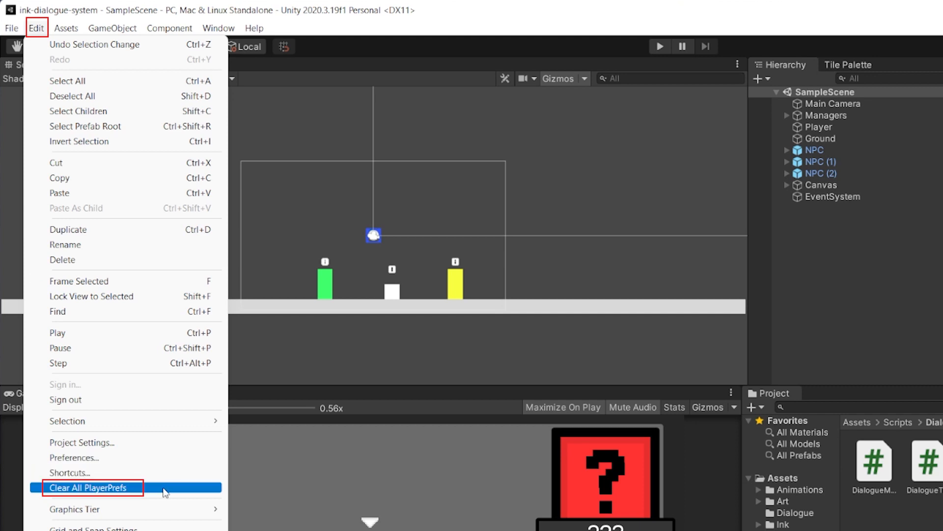
pyautogui.click(90, 487)
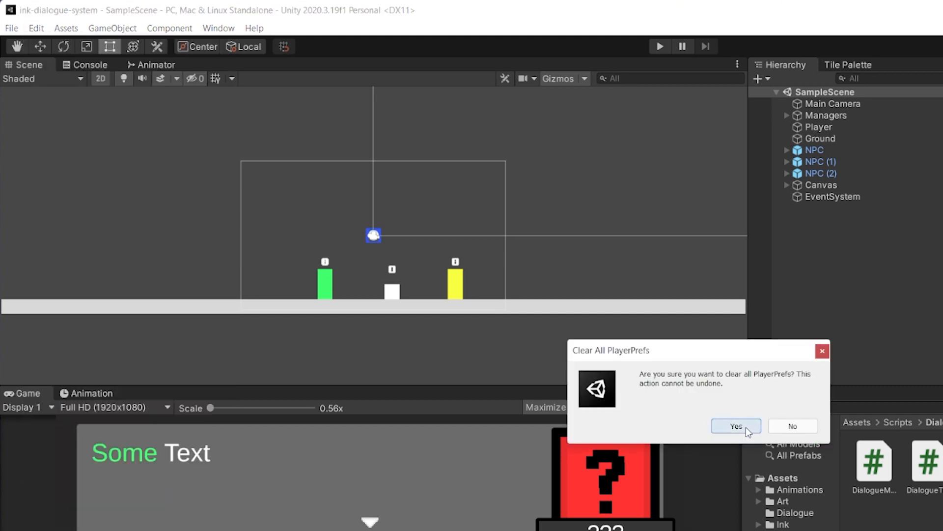
pyautogui.click(735, 426)
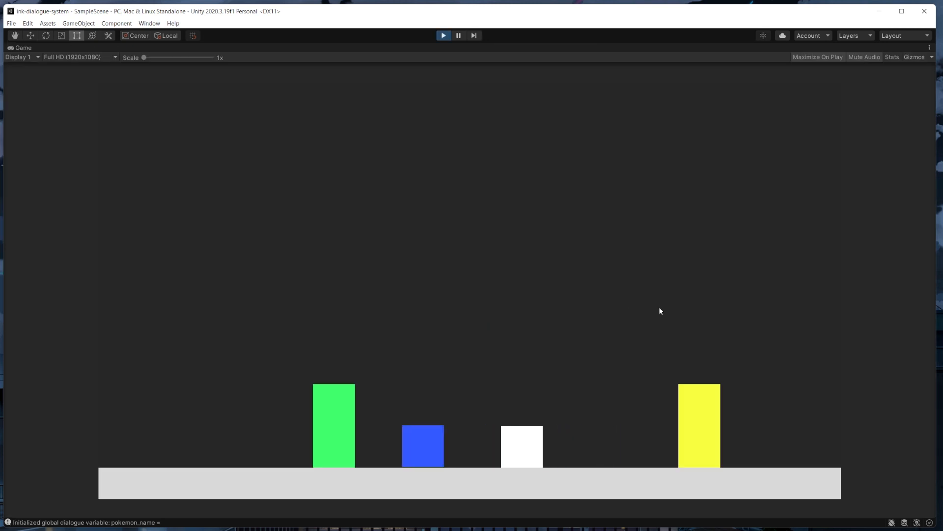
# - Play the scene and talk to Dr. Green, watching 'questions?' jump lines mid-typing
pyautogui.click(443, 34)
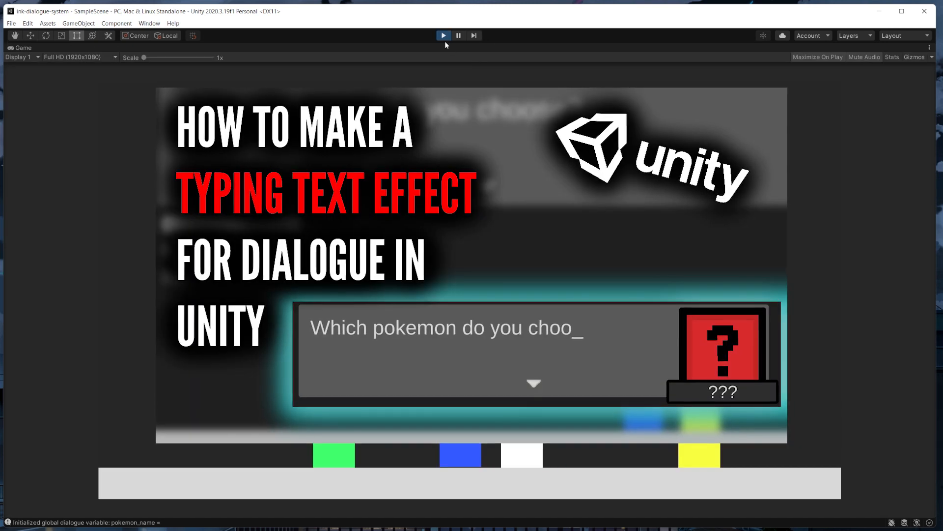
pyautogui.click(443, 35)
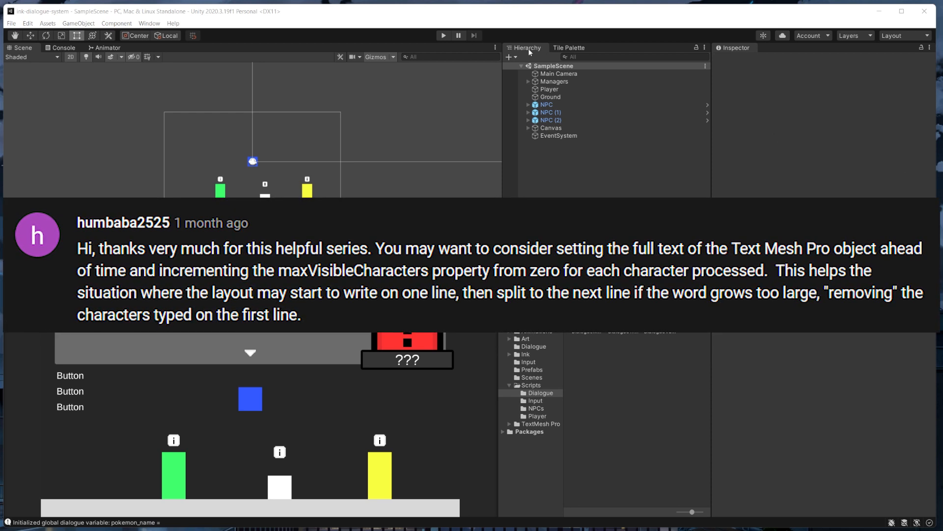
pyautogui.click(443, 36)
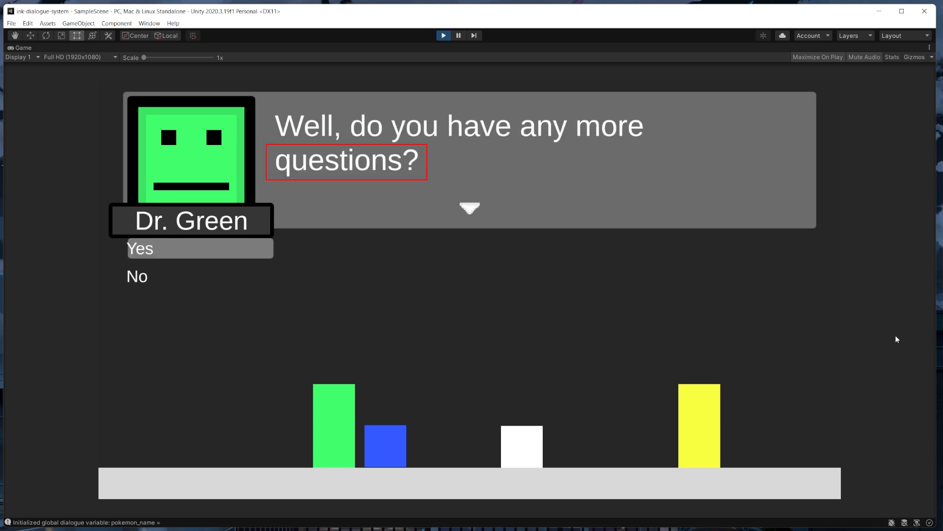
pyautogui.click(137, 276)
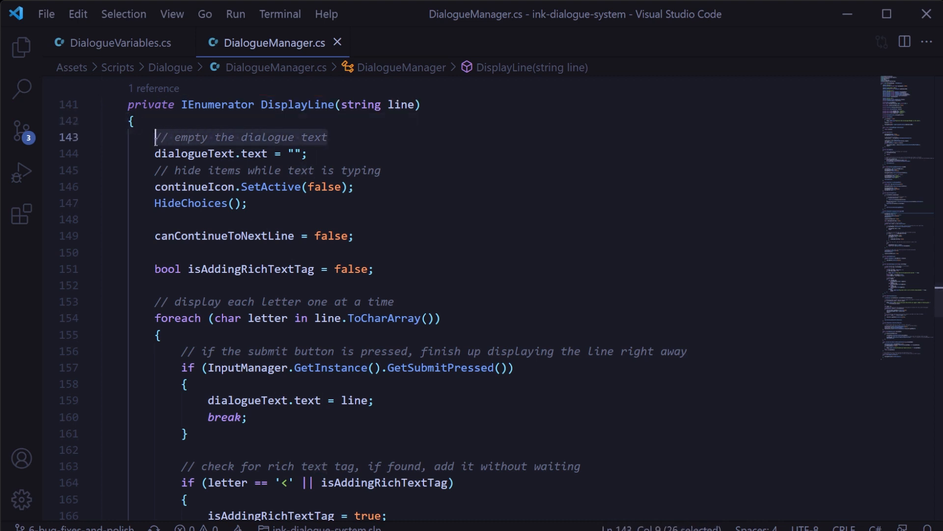
# - In DisplayLine, assign the full line first and set maxVisibleCharacters = line.Length on submit
pyautogui.write('// set the text to the full line, but set the visible characters to 0')
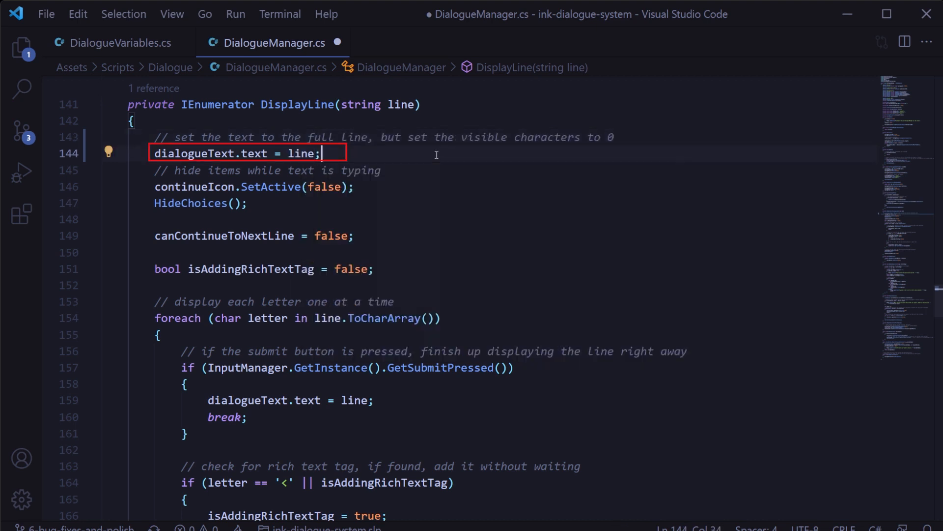
pyautogui.write('dialogueText.')
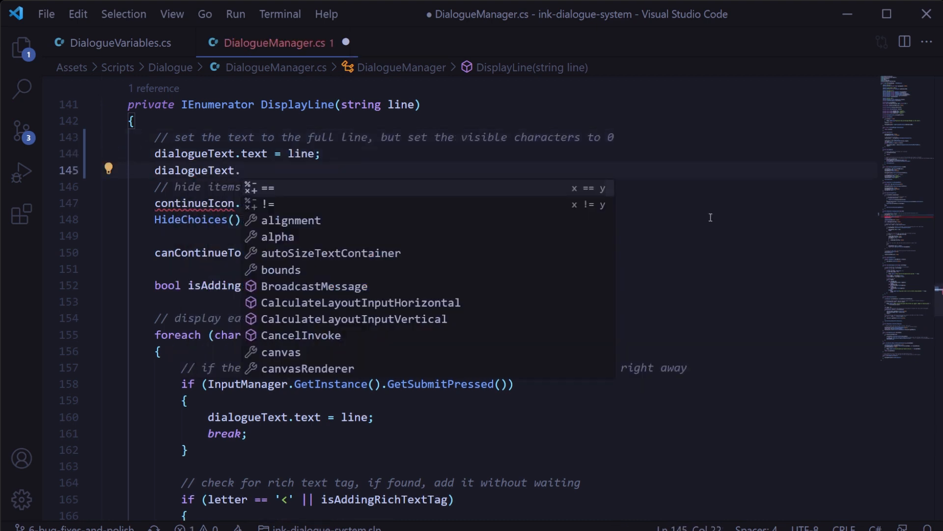
pyautogui.write('maxVisibleCharacters')
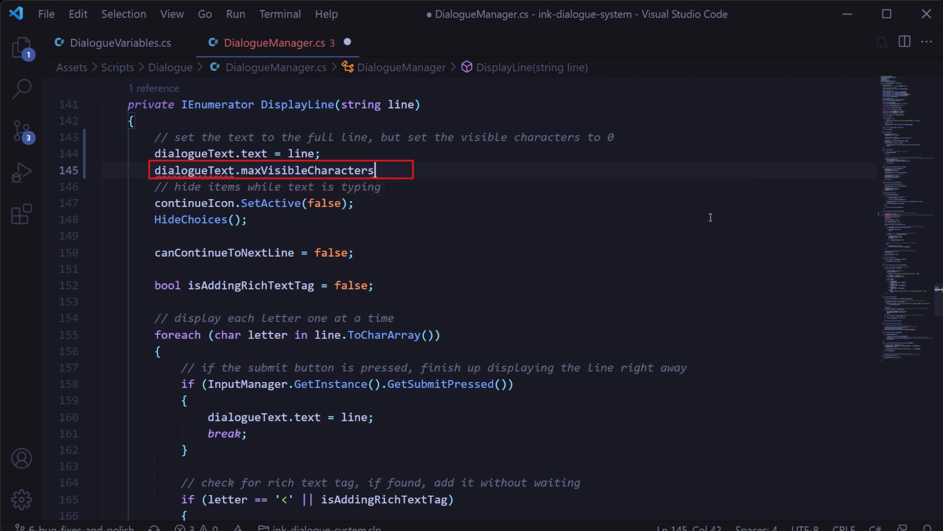
pyautogui.scroll(-3)
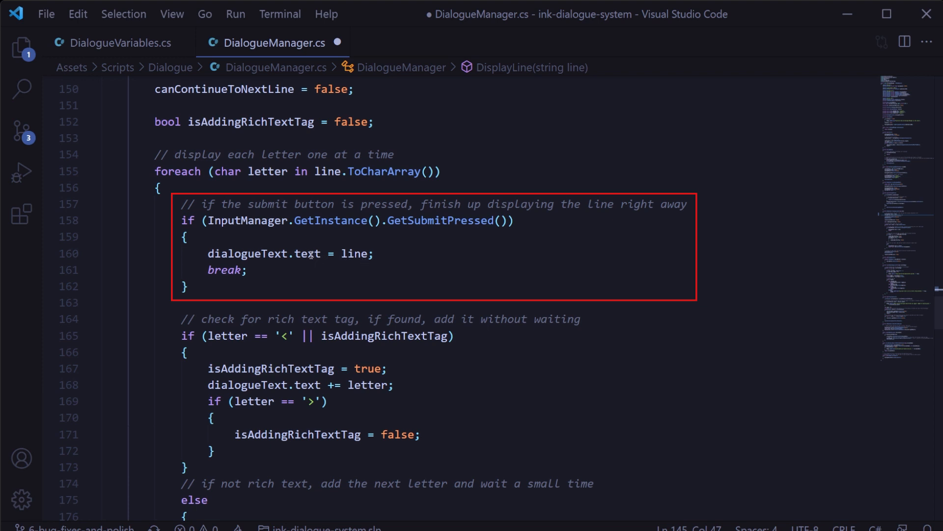
pyautogui.moveTo(307, 254)
pyautogui.write('maxVisibleCharacters')
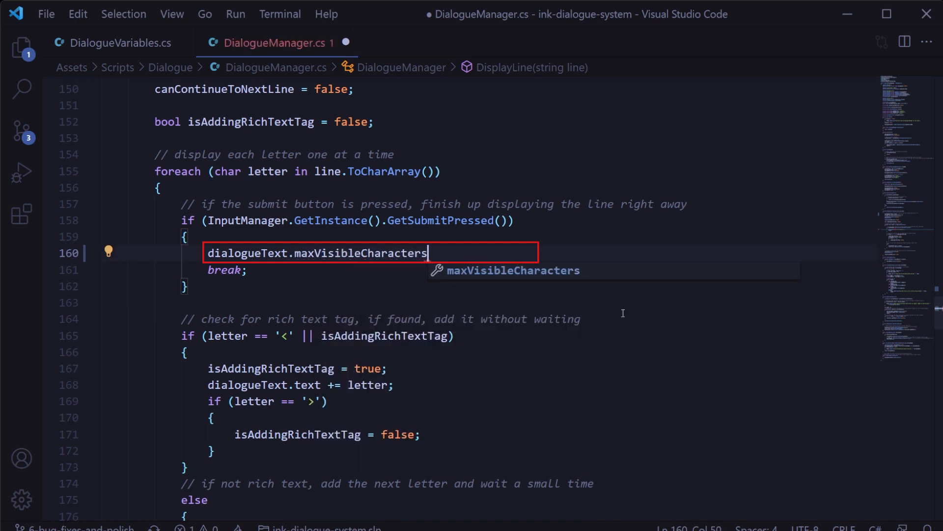
pyautogui.write('= line.Length;')
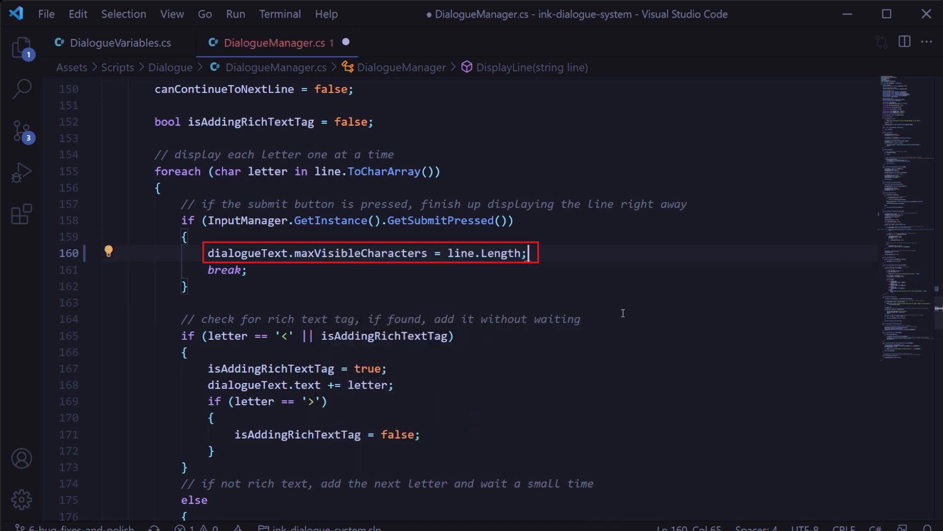
pyautogui.scroll(-3)
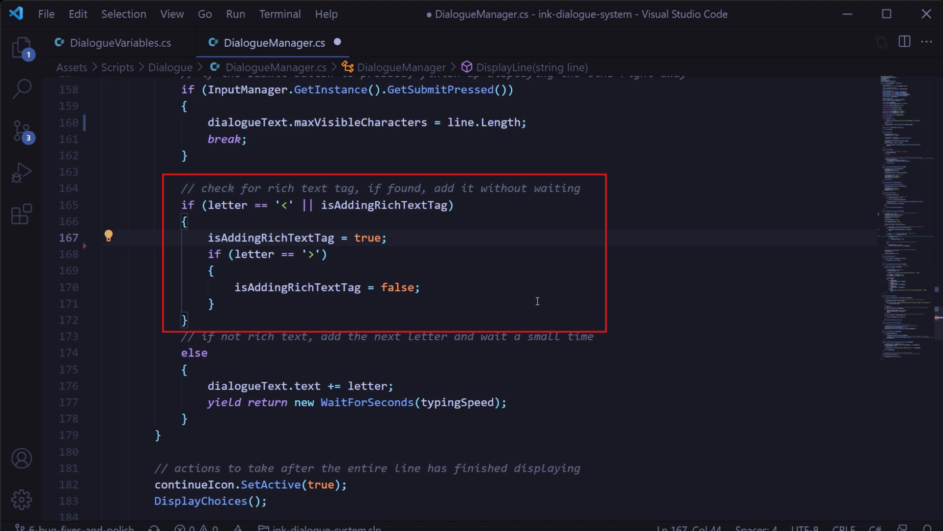
# - Replace dialogueText.text += letter in the else branch with dialogueText.maxVisibleCharacters
pyautogui.click(388, 237)
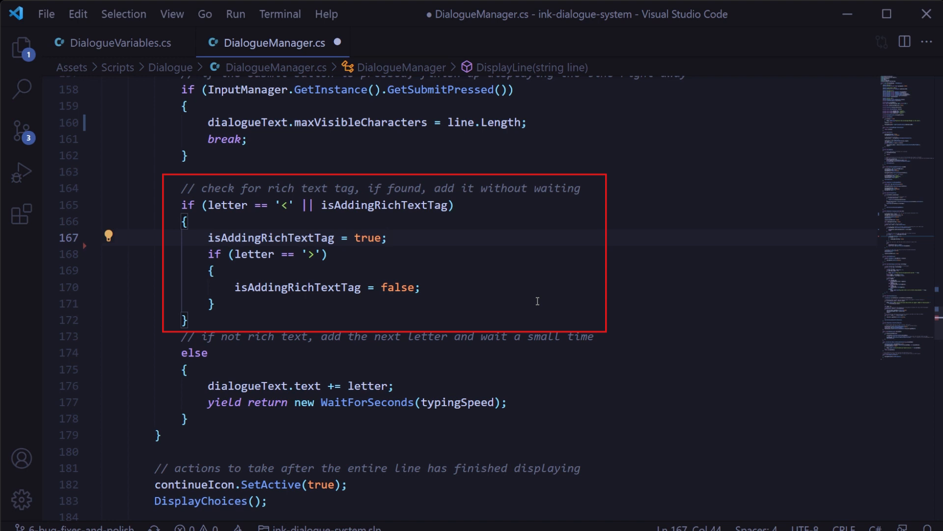
pyautogui.click(388, 238)
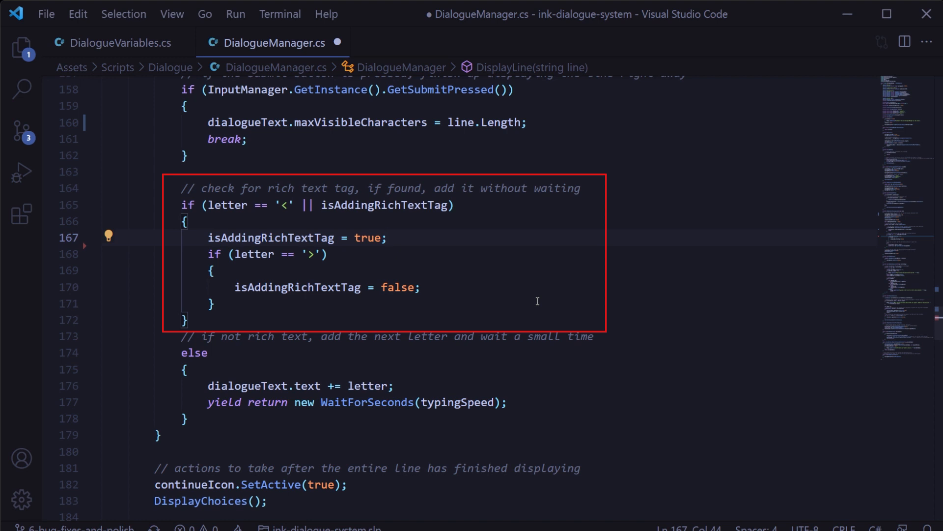
pyautogui.click(388, 237)
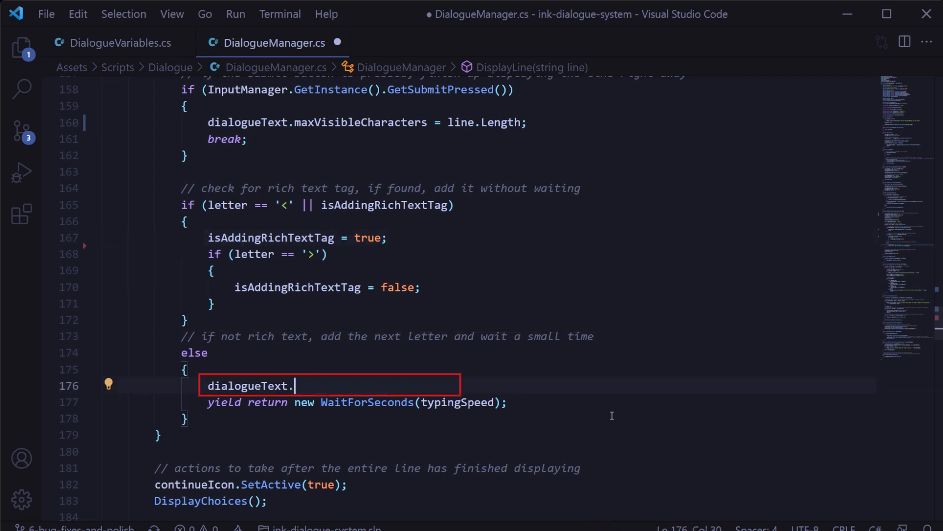
pyautogui.write('maxVisibleCharacte')
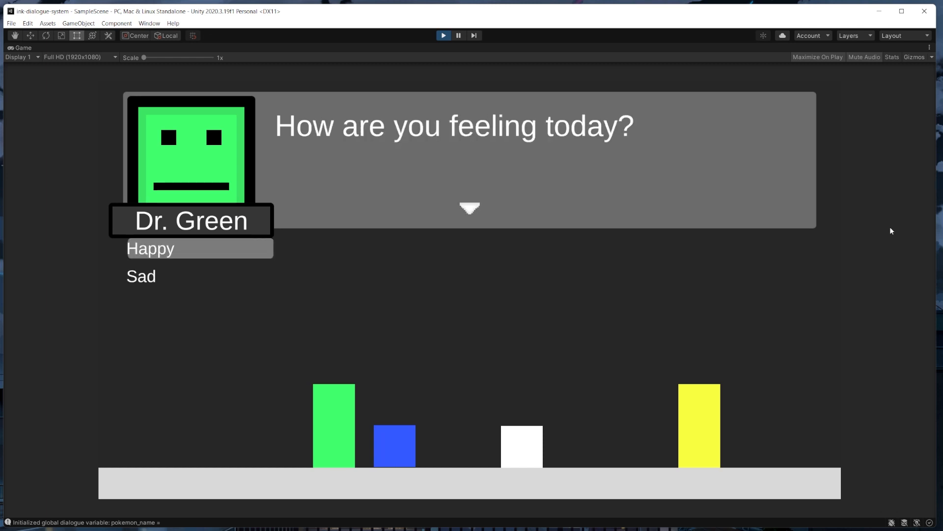
# - Answer Happy to Dr. Green and watch the next long line type without words jumping
pyautogui.click(141, 276)
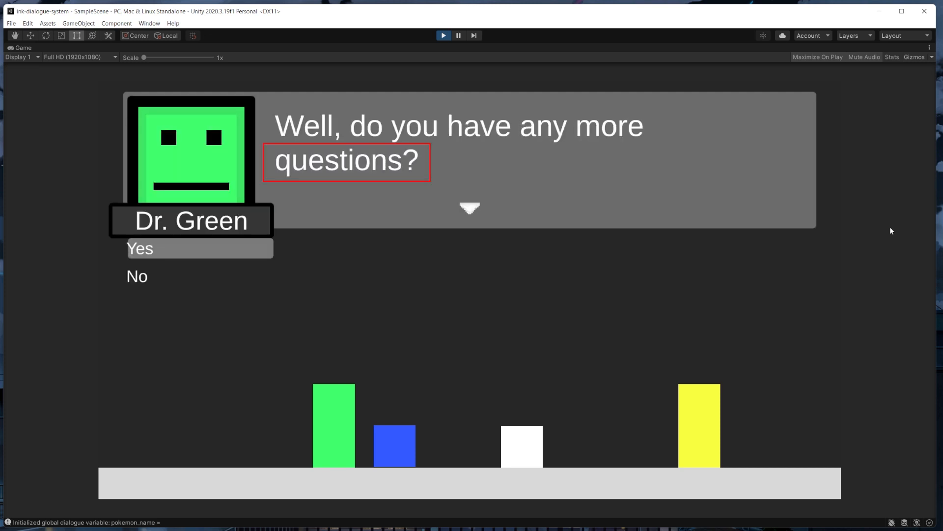
pyautogui.click(136, 276)
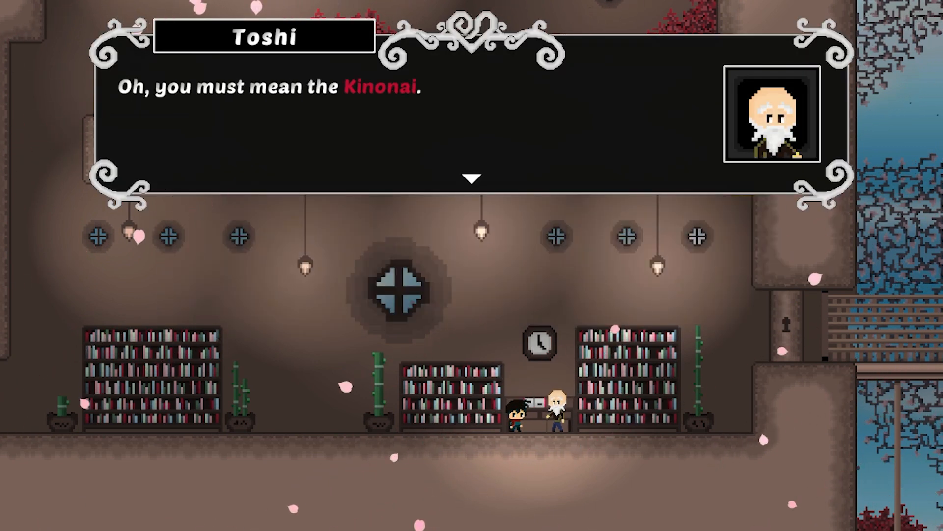
# - Advance Toshi's dialogue to his line saying they're up to no good
pyautogui.click(471, 177)
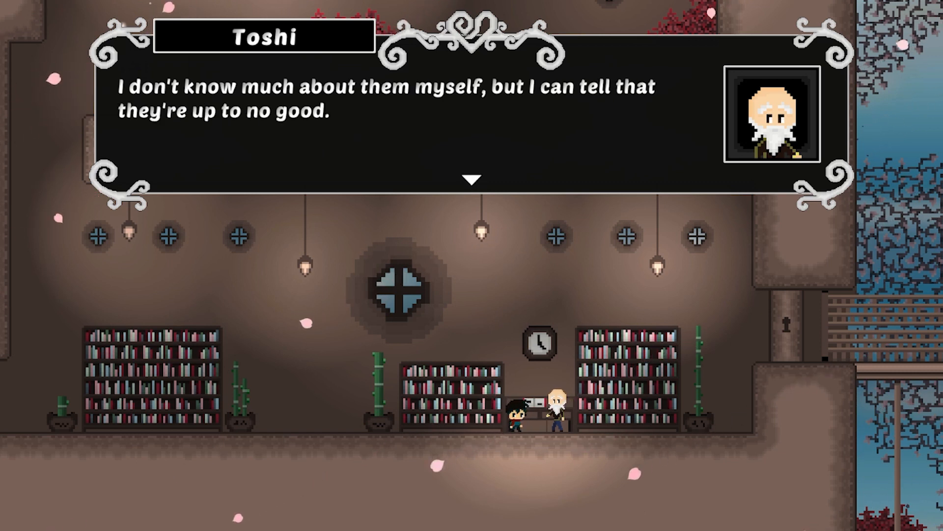